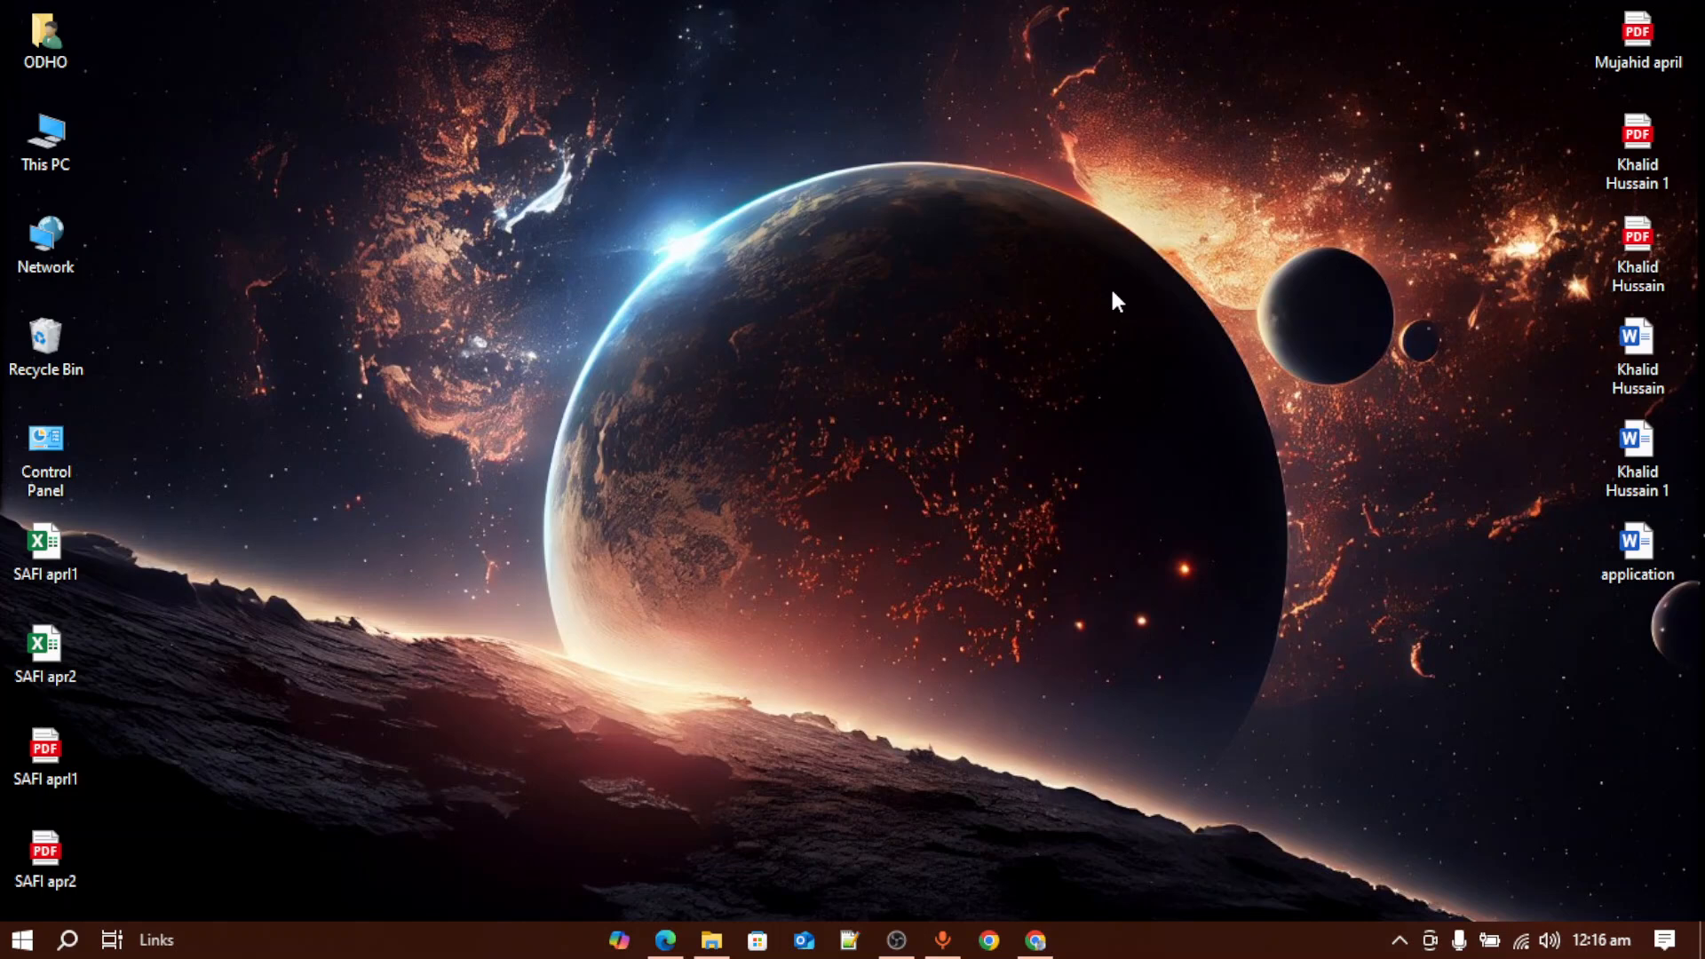
mouse_move(701, 159)
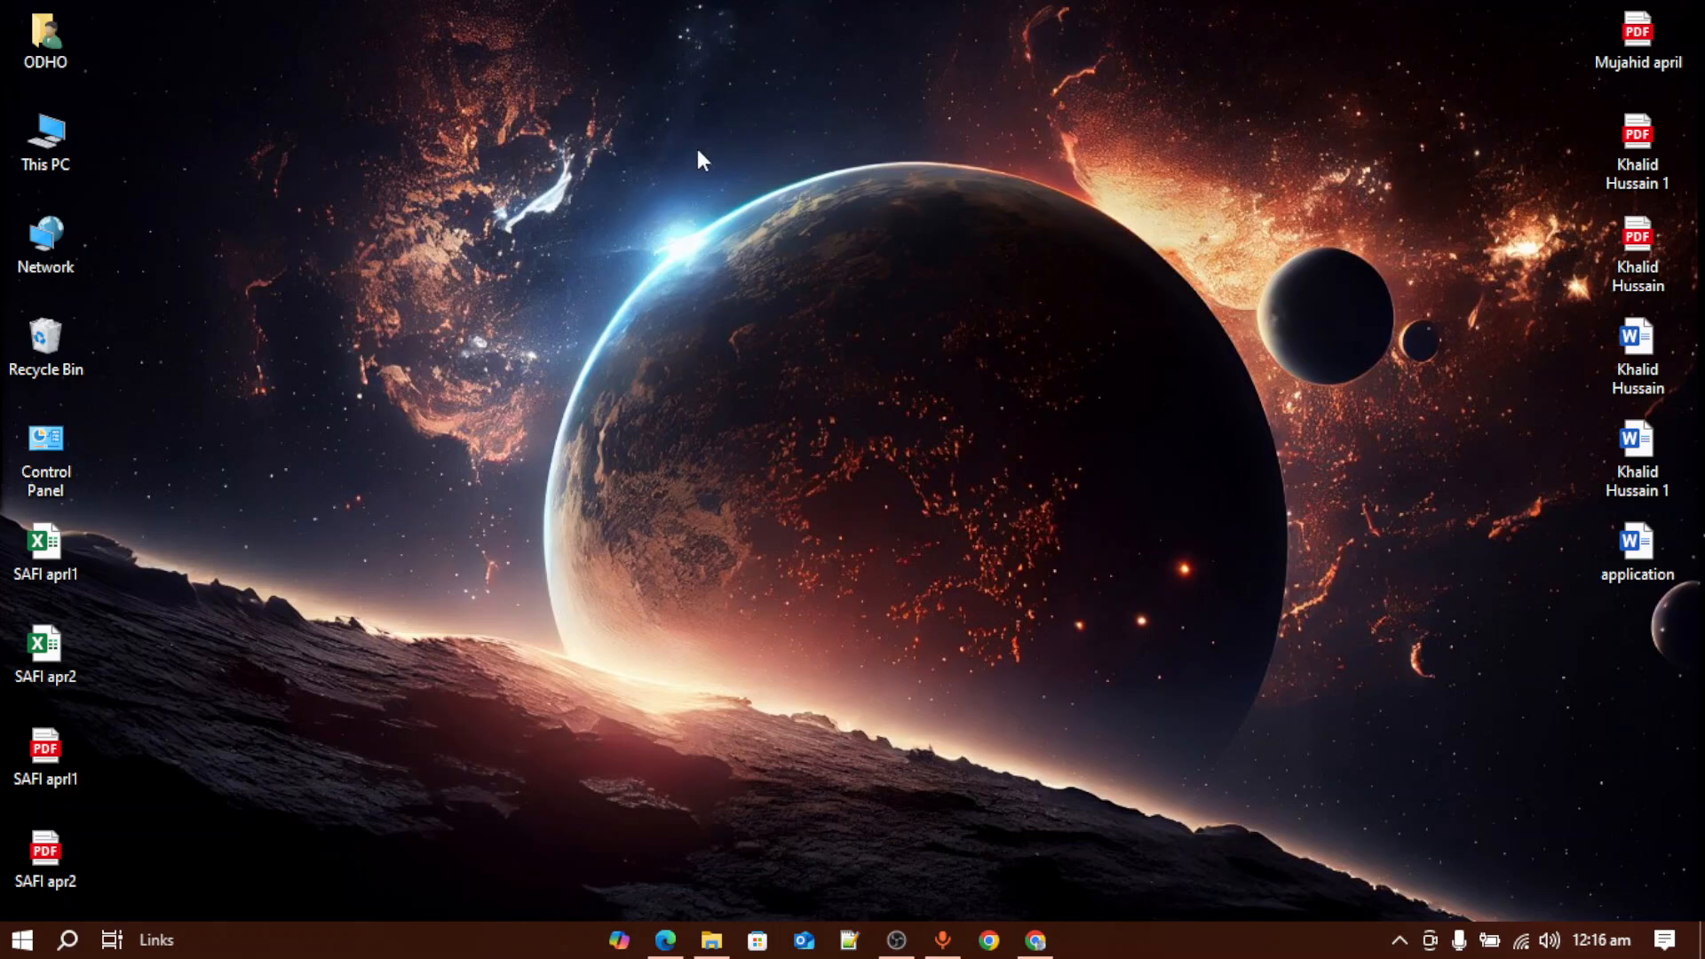
mouse_move(710, 183)
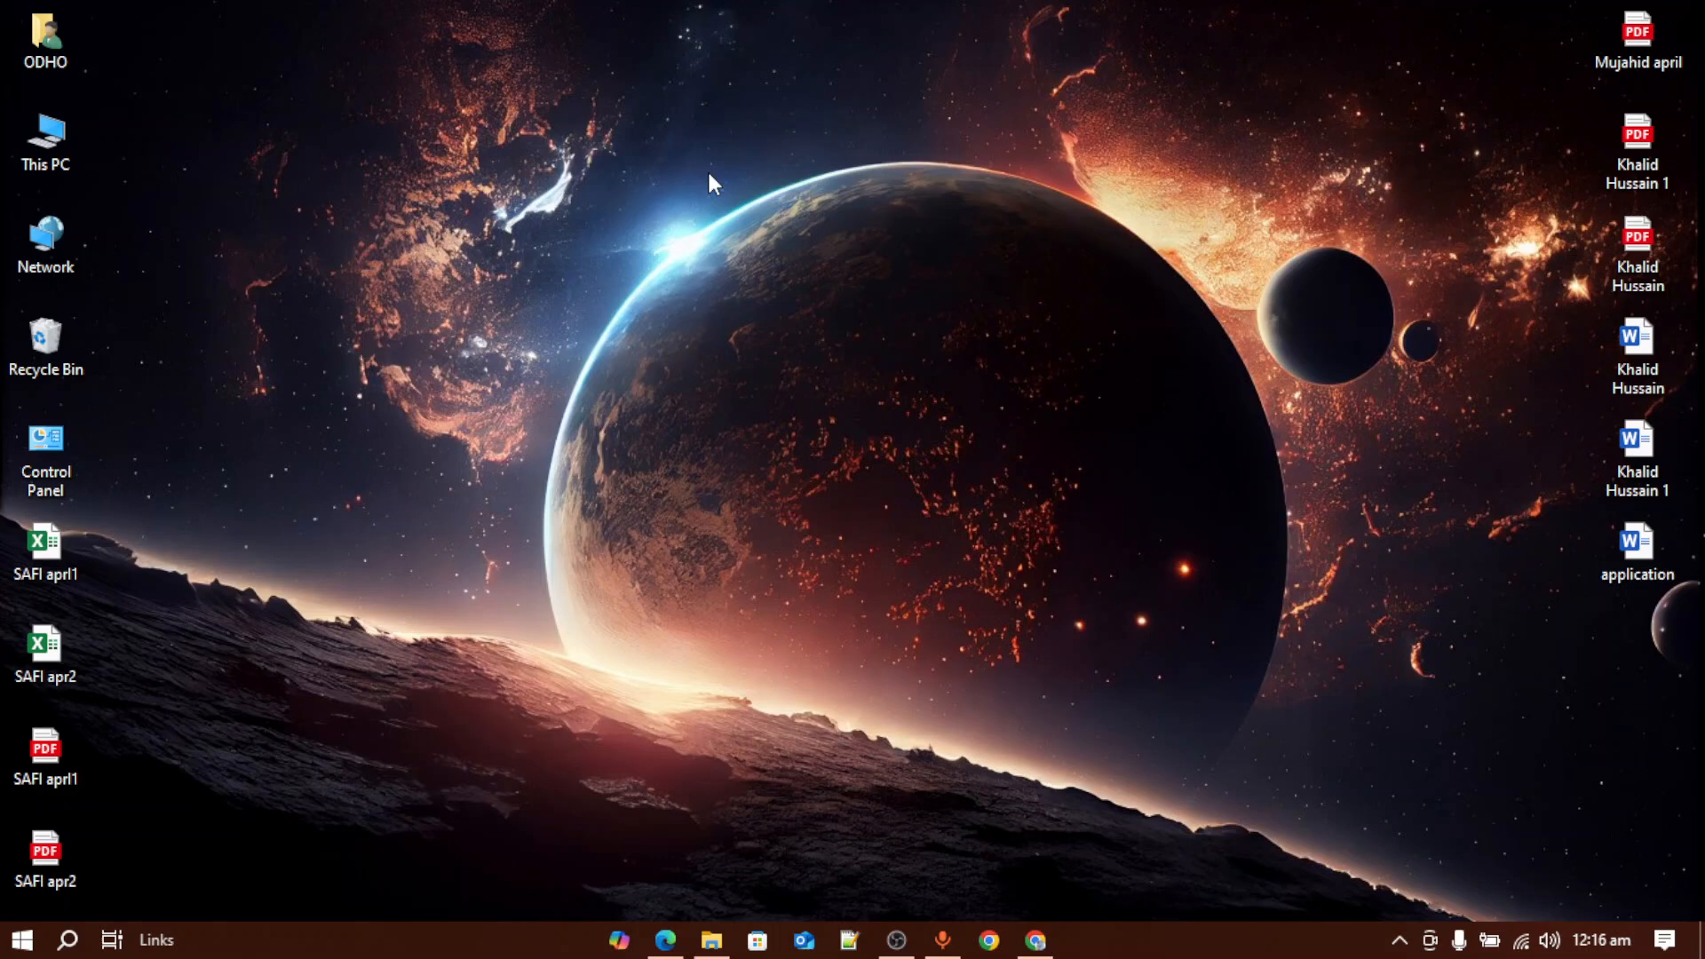
mouse_move(943, 611)
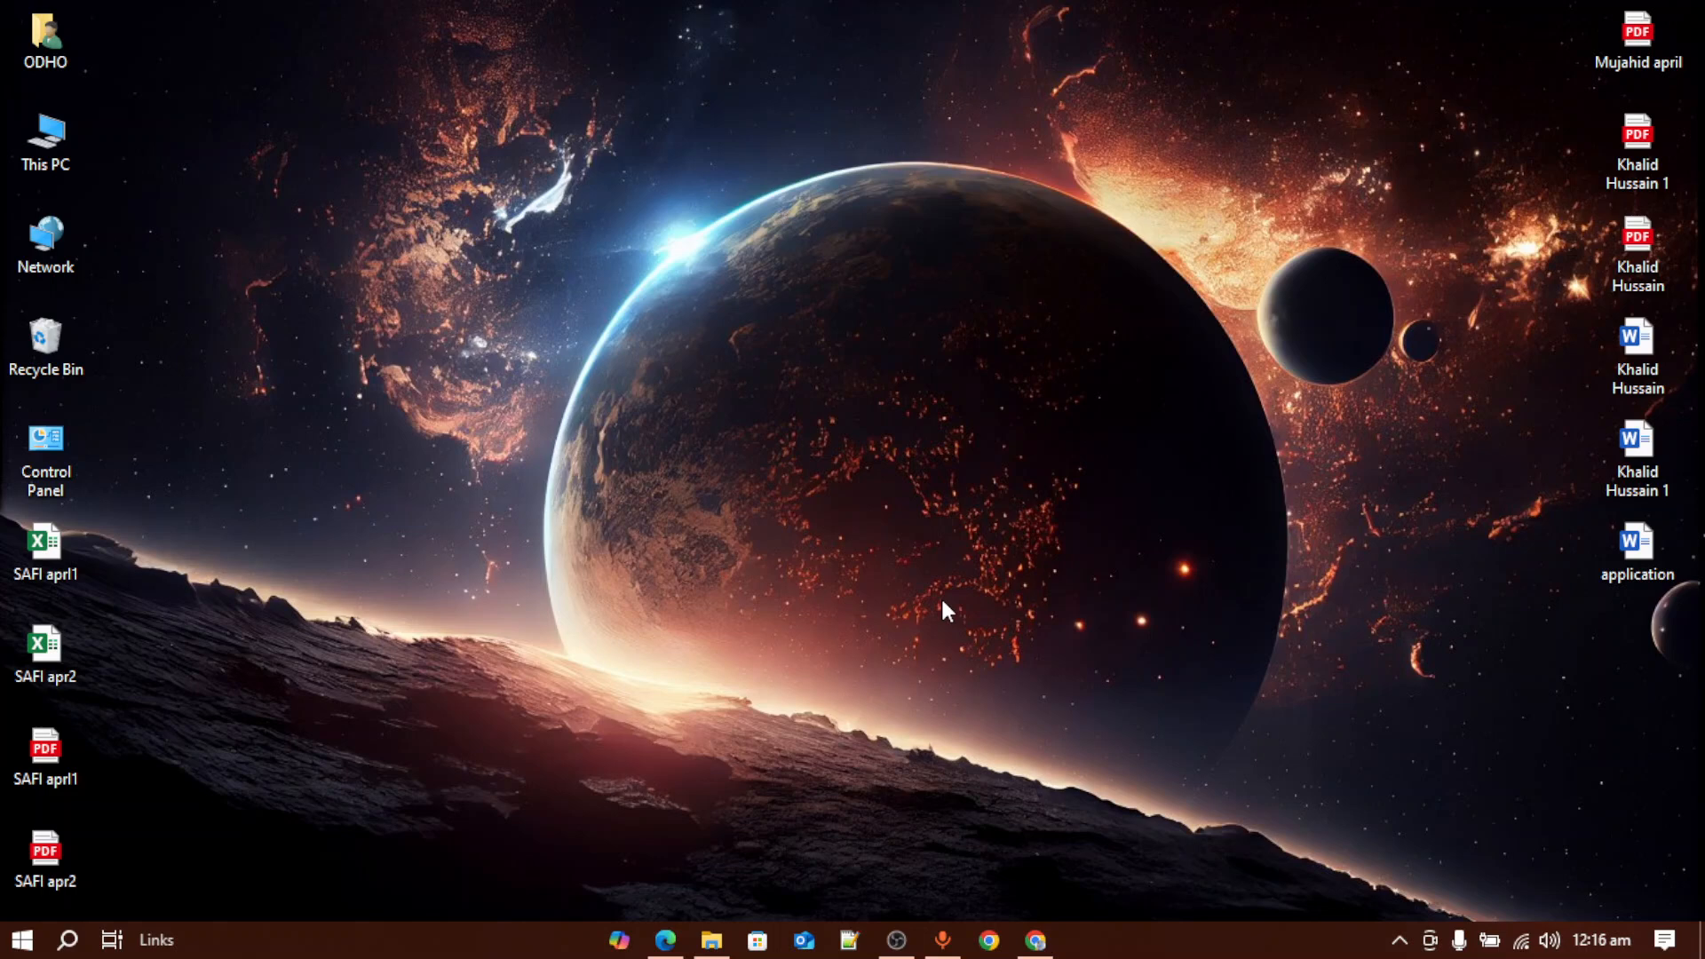
mouse_move(967, 327)
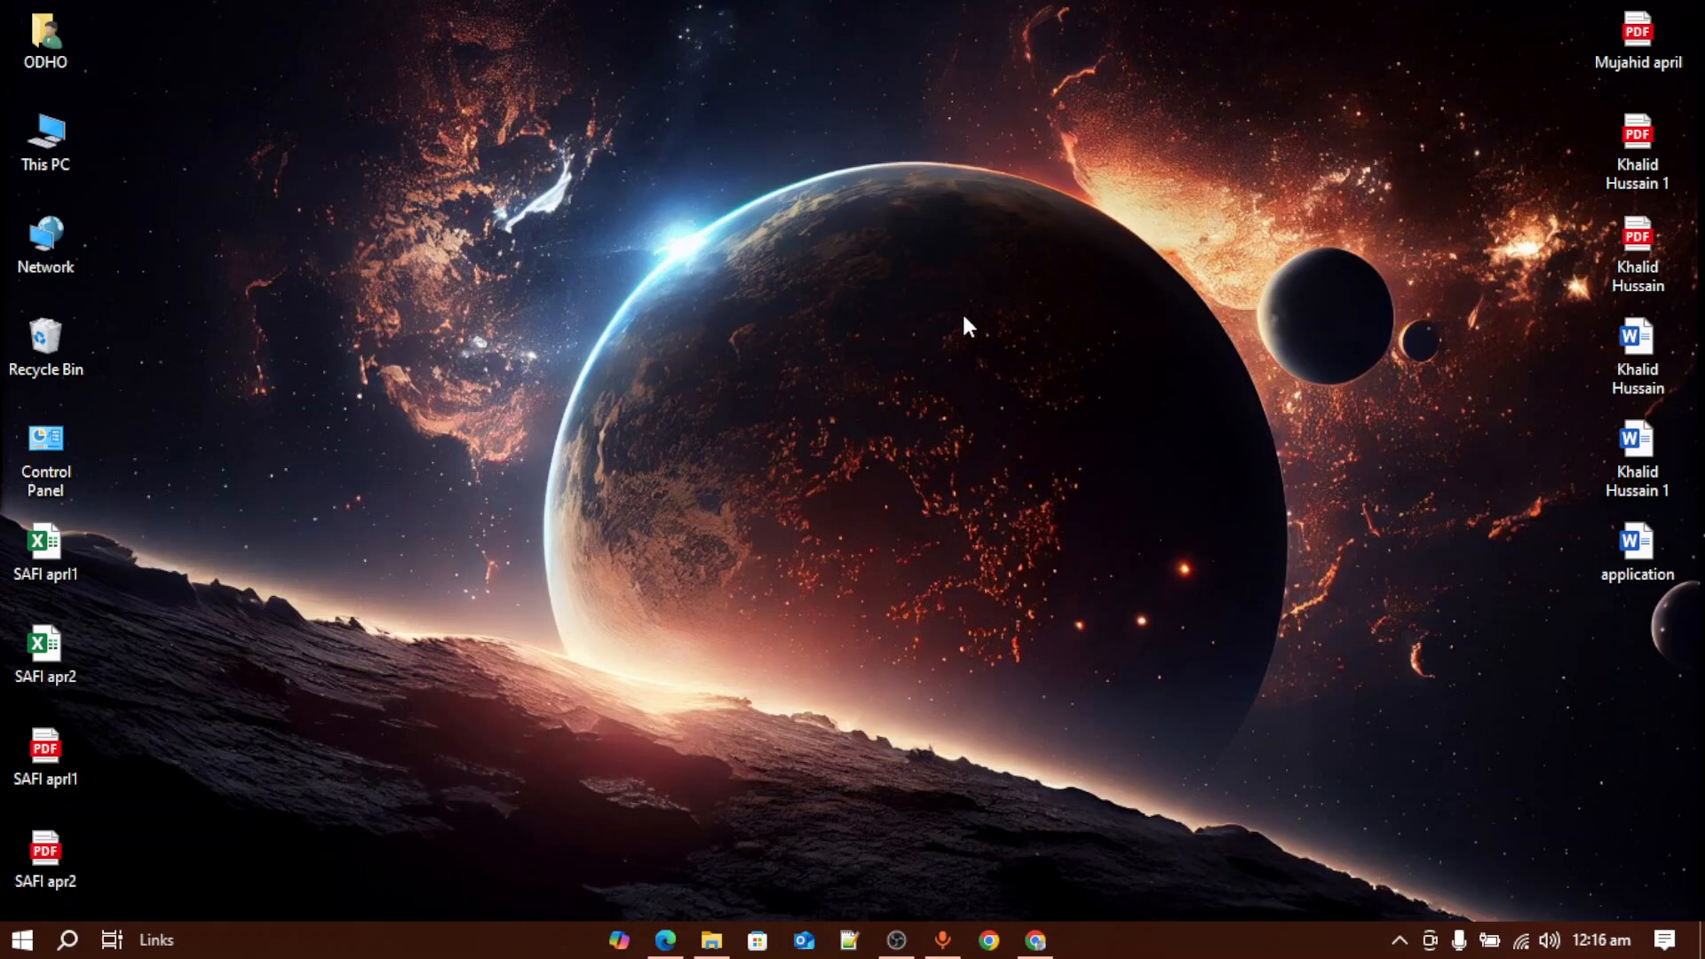
mouse_move(881, 443)
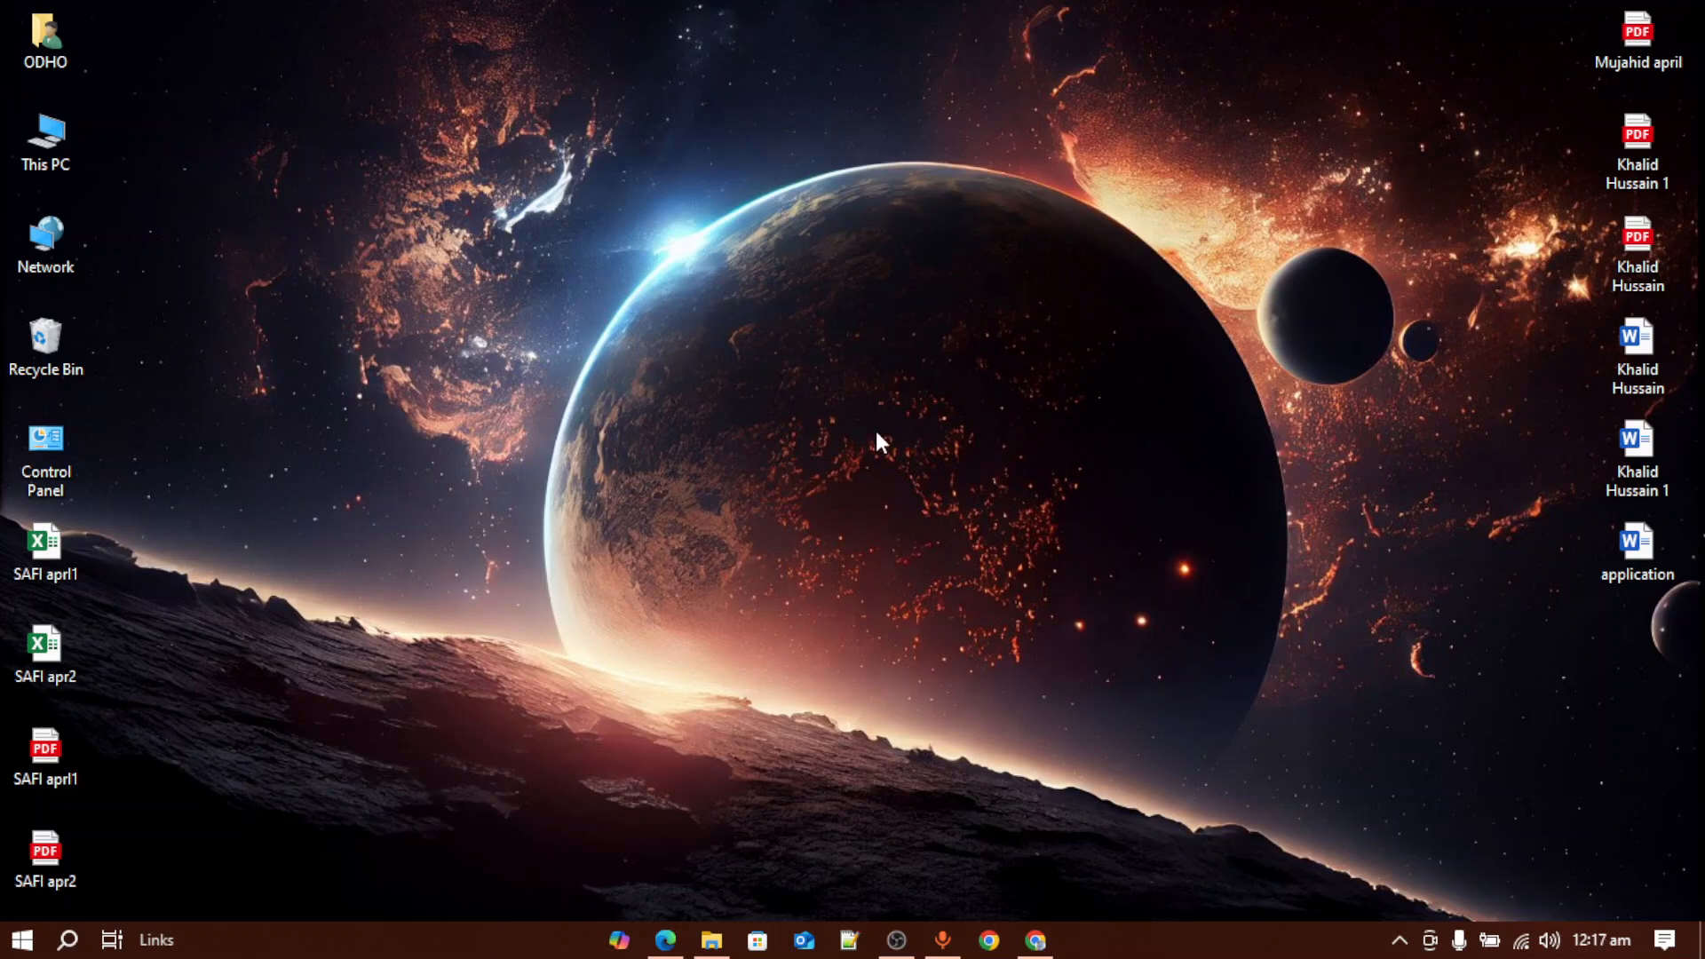
mouse_move(831, 753)
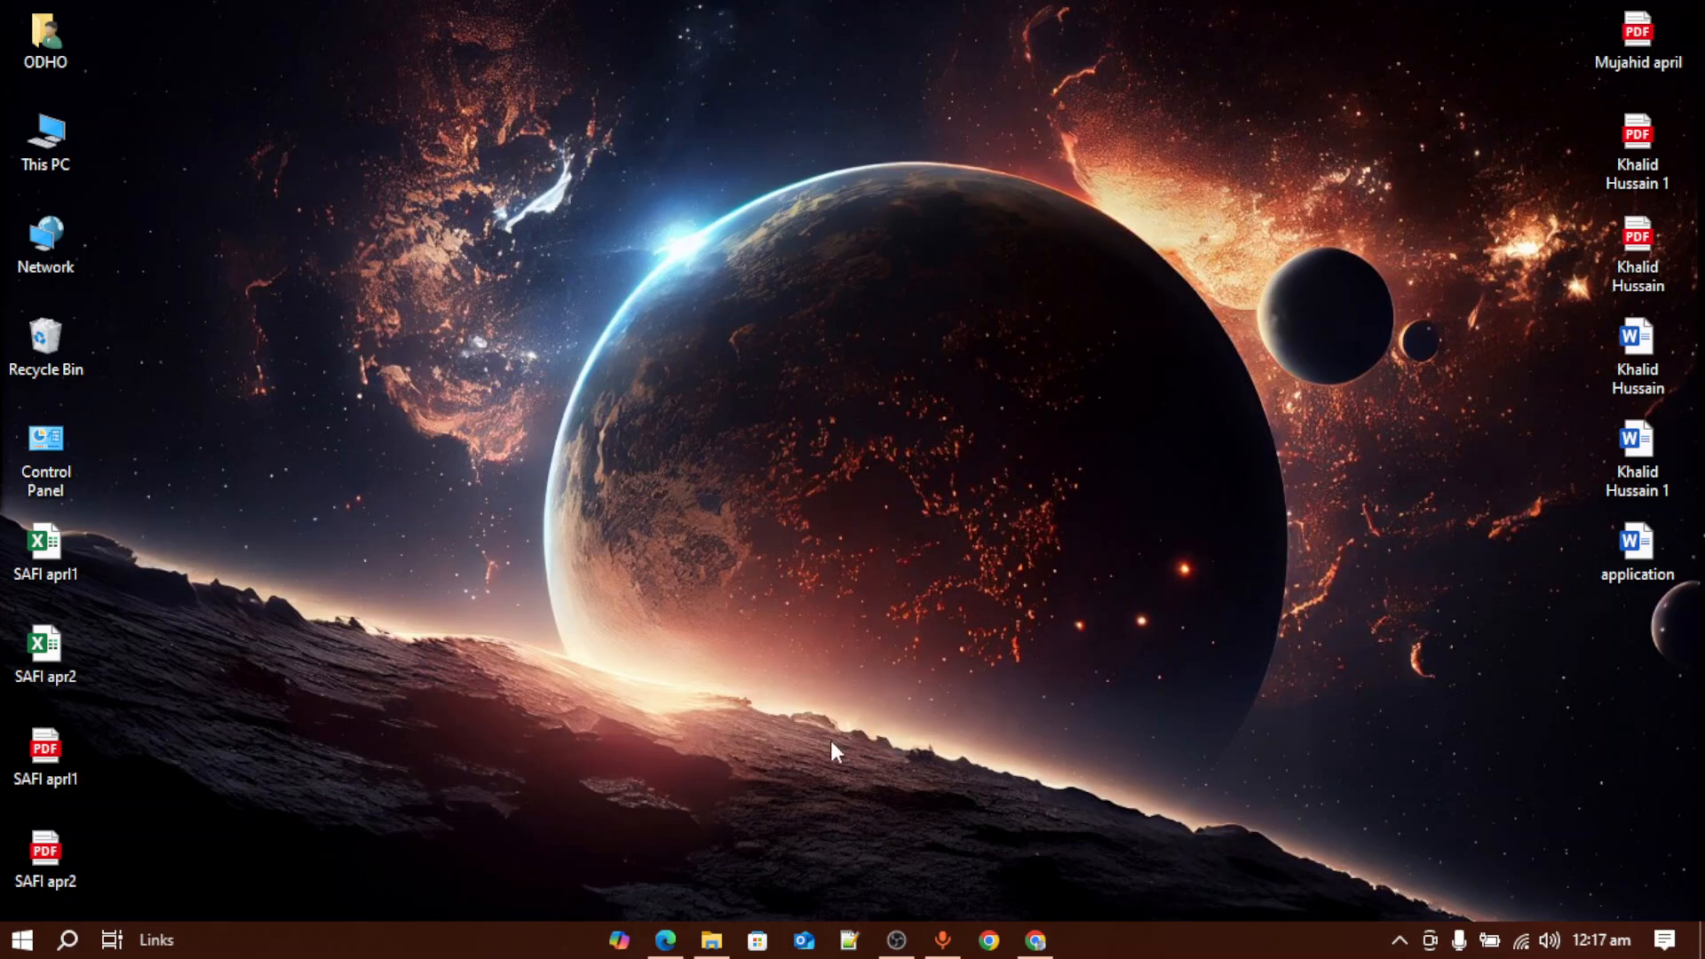
mouse_move(918, 440)
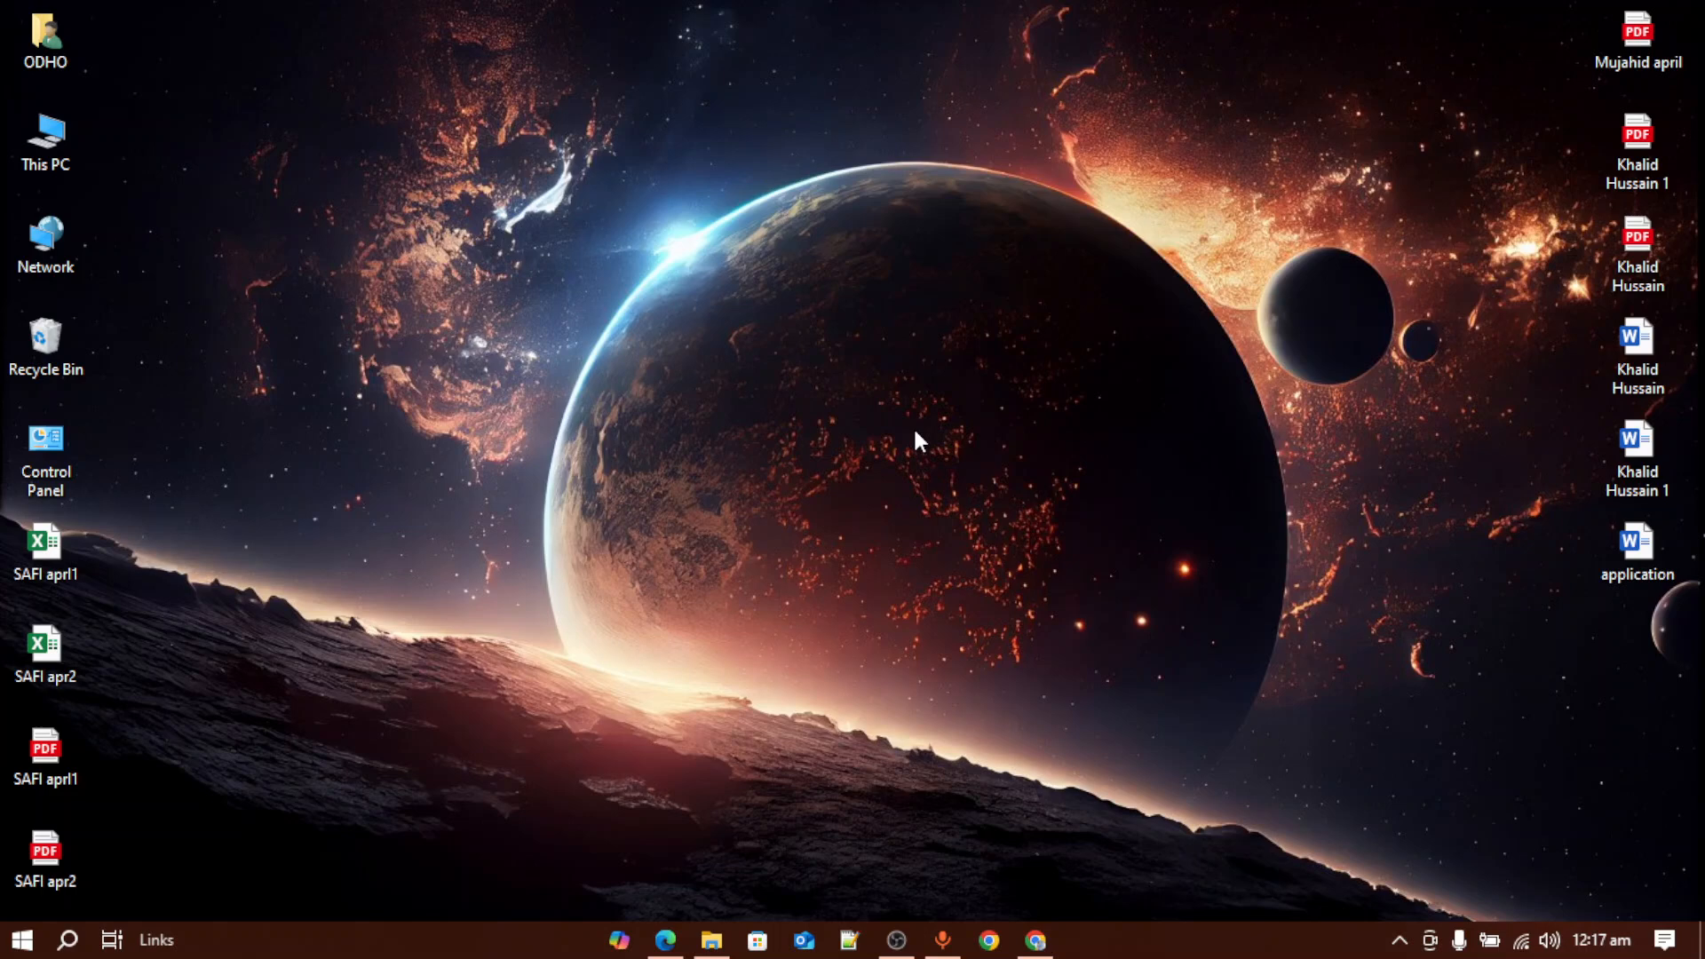
mouse_move(10, 172)
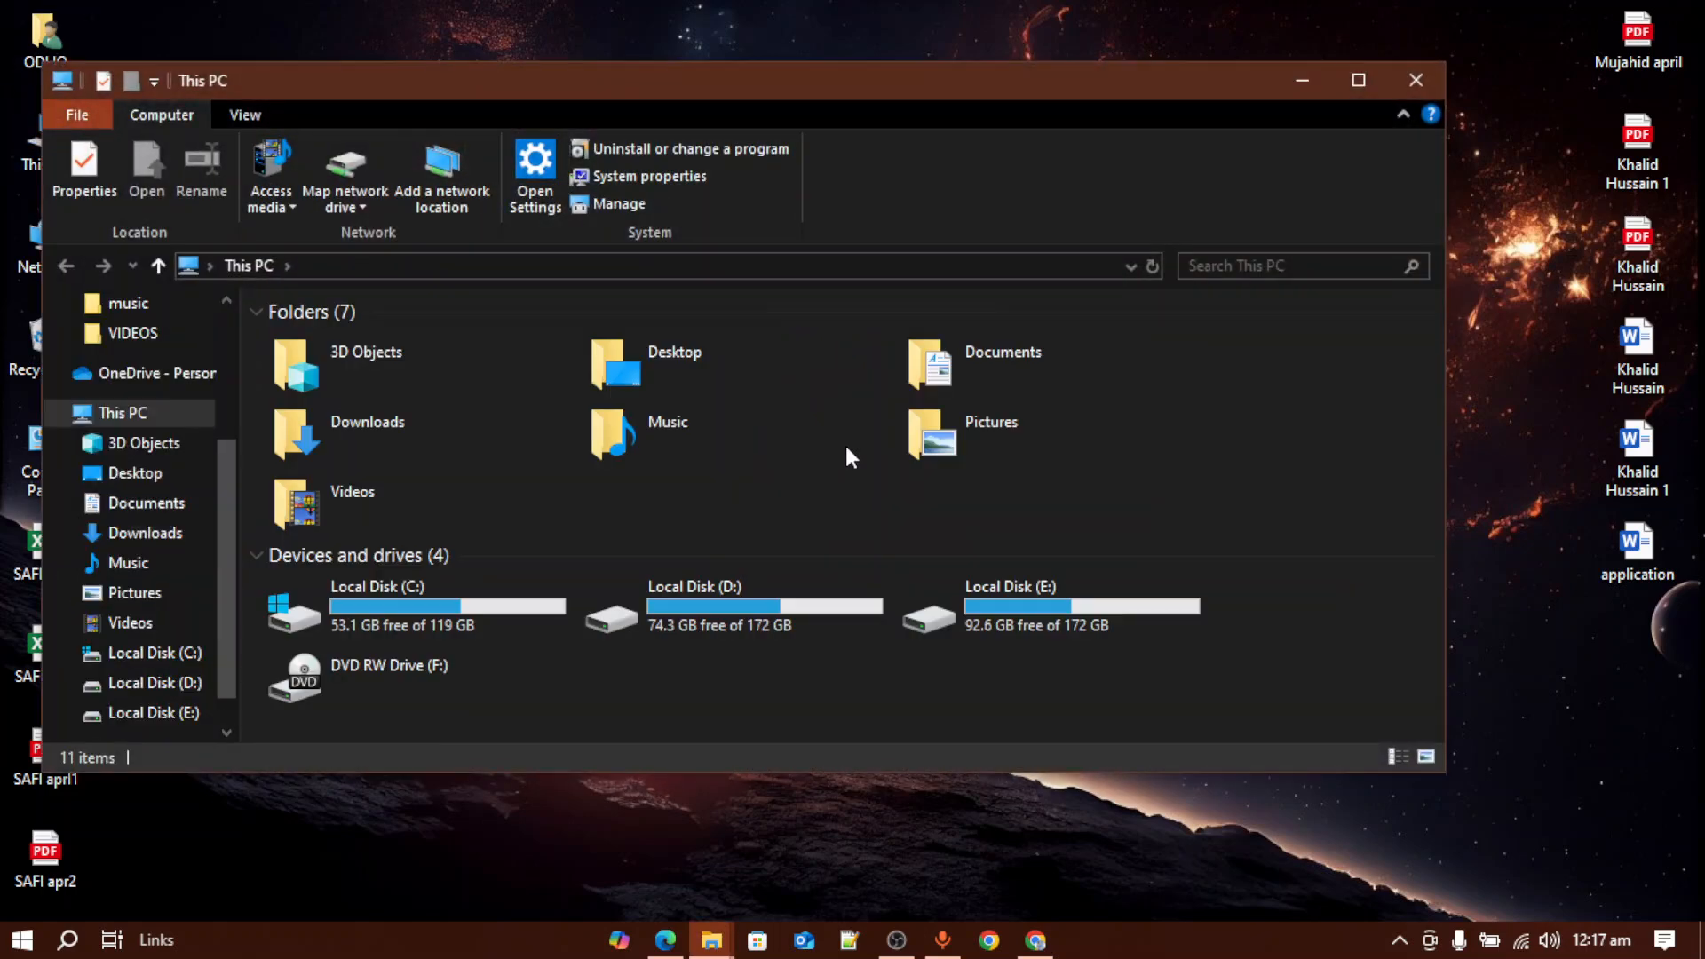
Browse to the windows setup folder on Local Disk (E:) and inspect the Win11 folder there.
double_click(1008, 609)
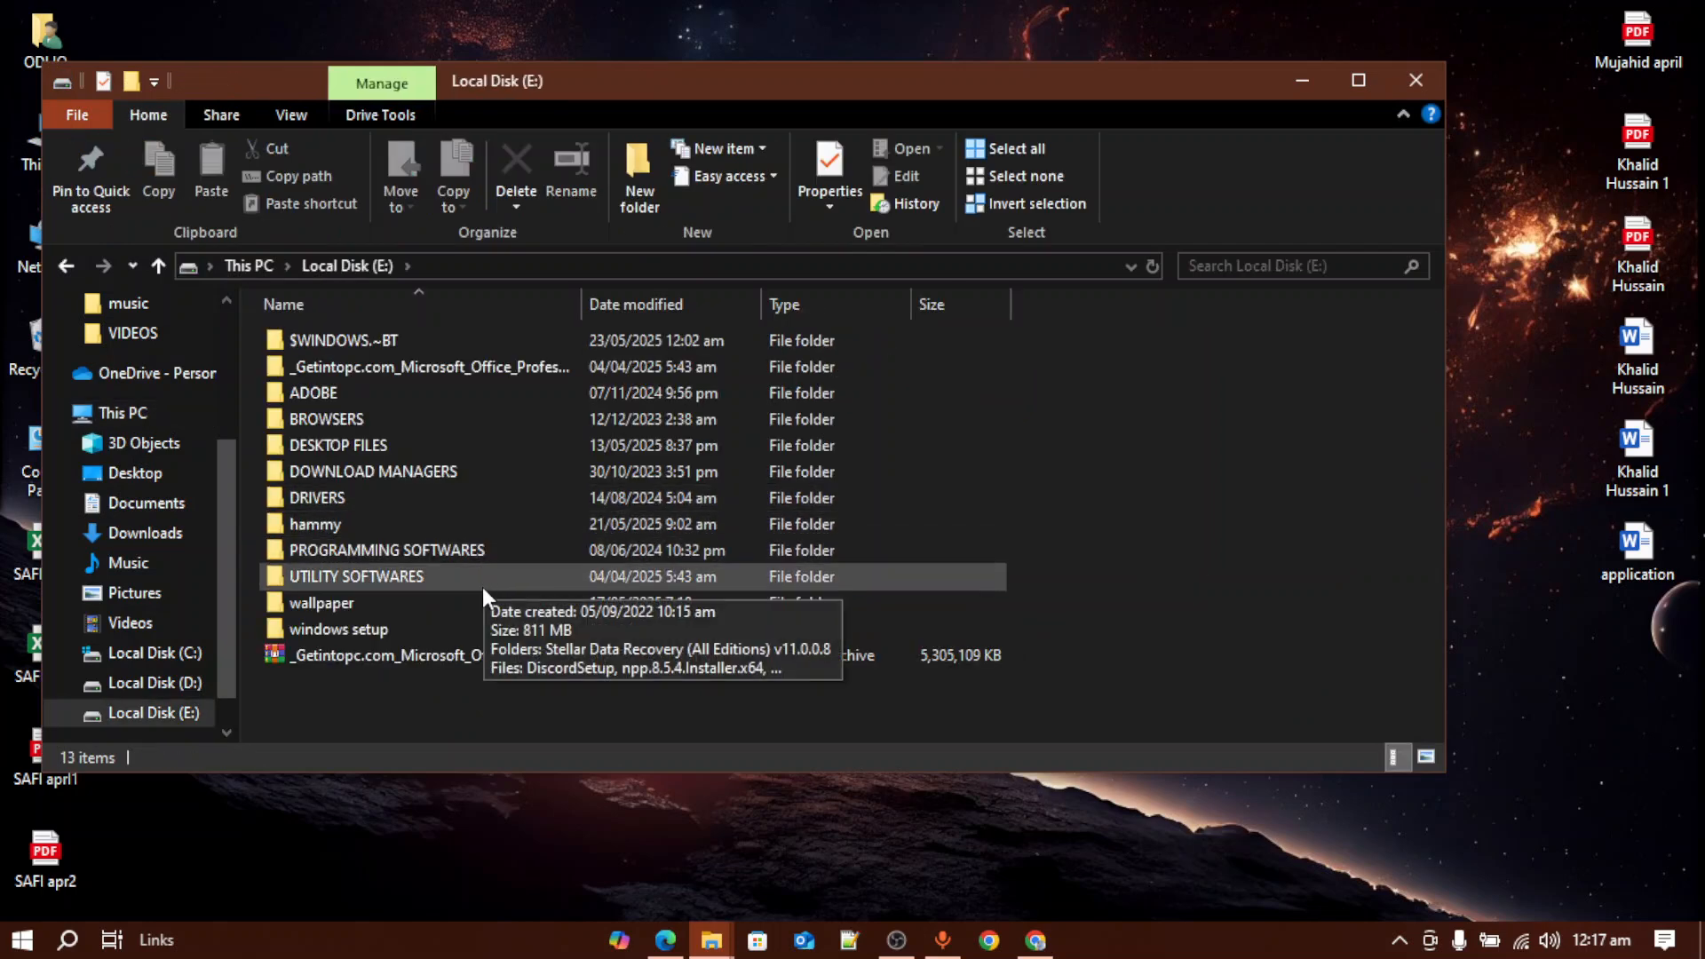
double_click(336, 629)
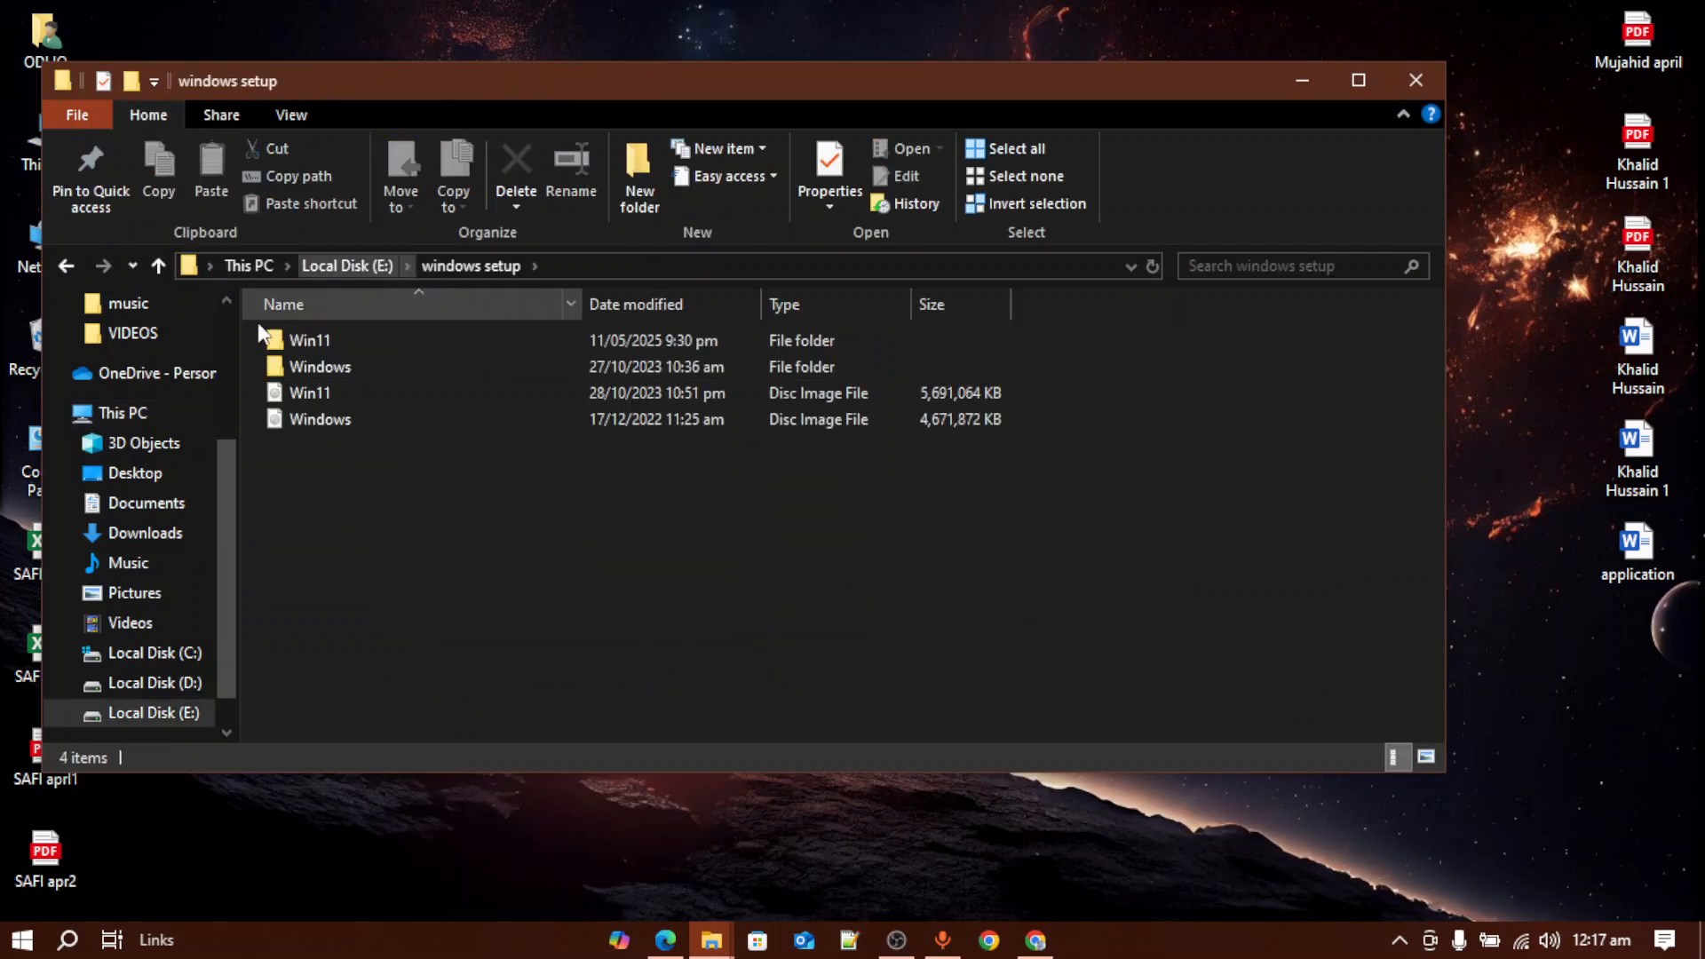
right_click(309, 393)
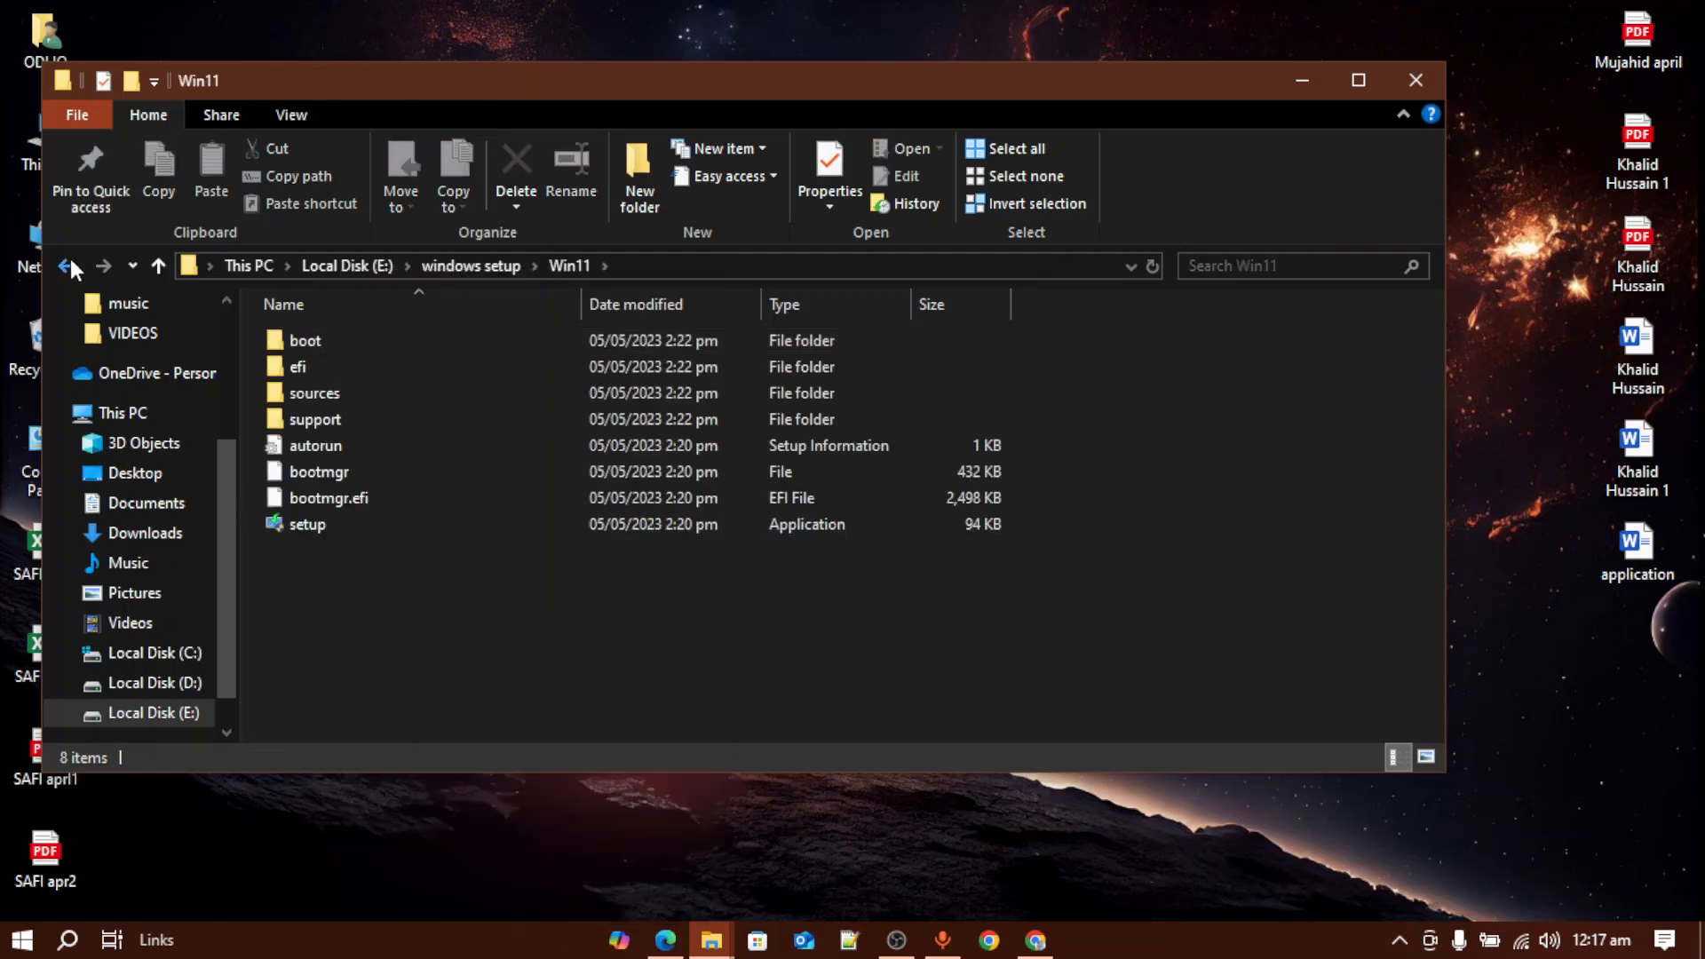
click(67, 265)
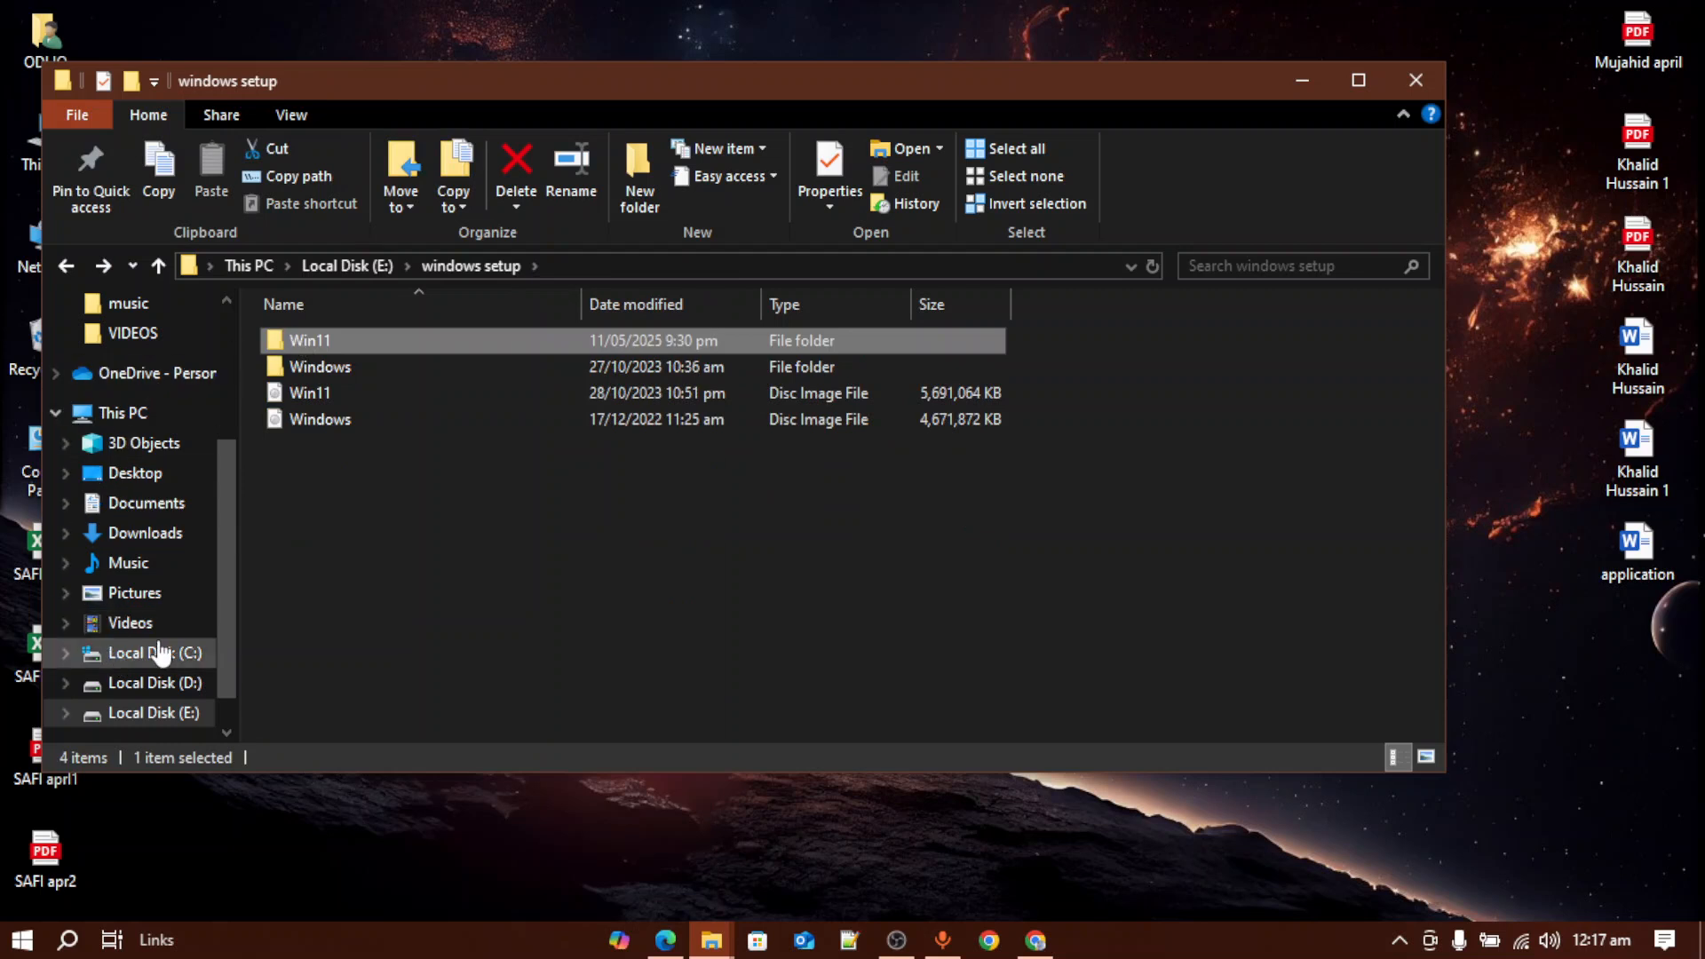
Switch to Local Disk (C:) and go into its Win11 folder.
click(153, 651)
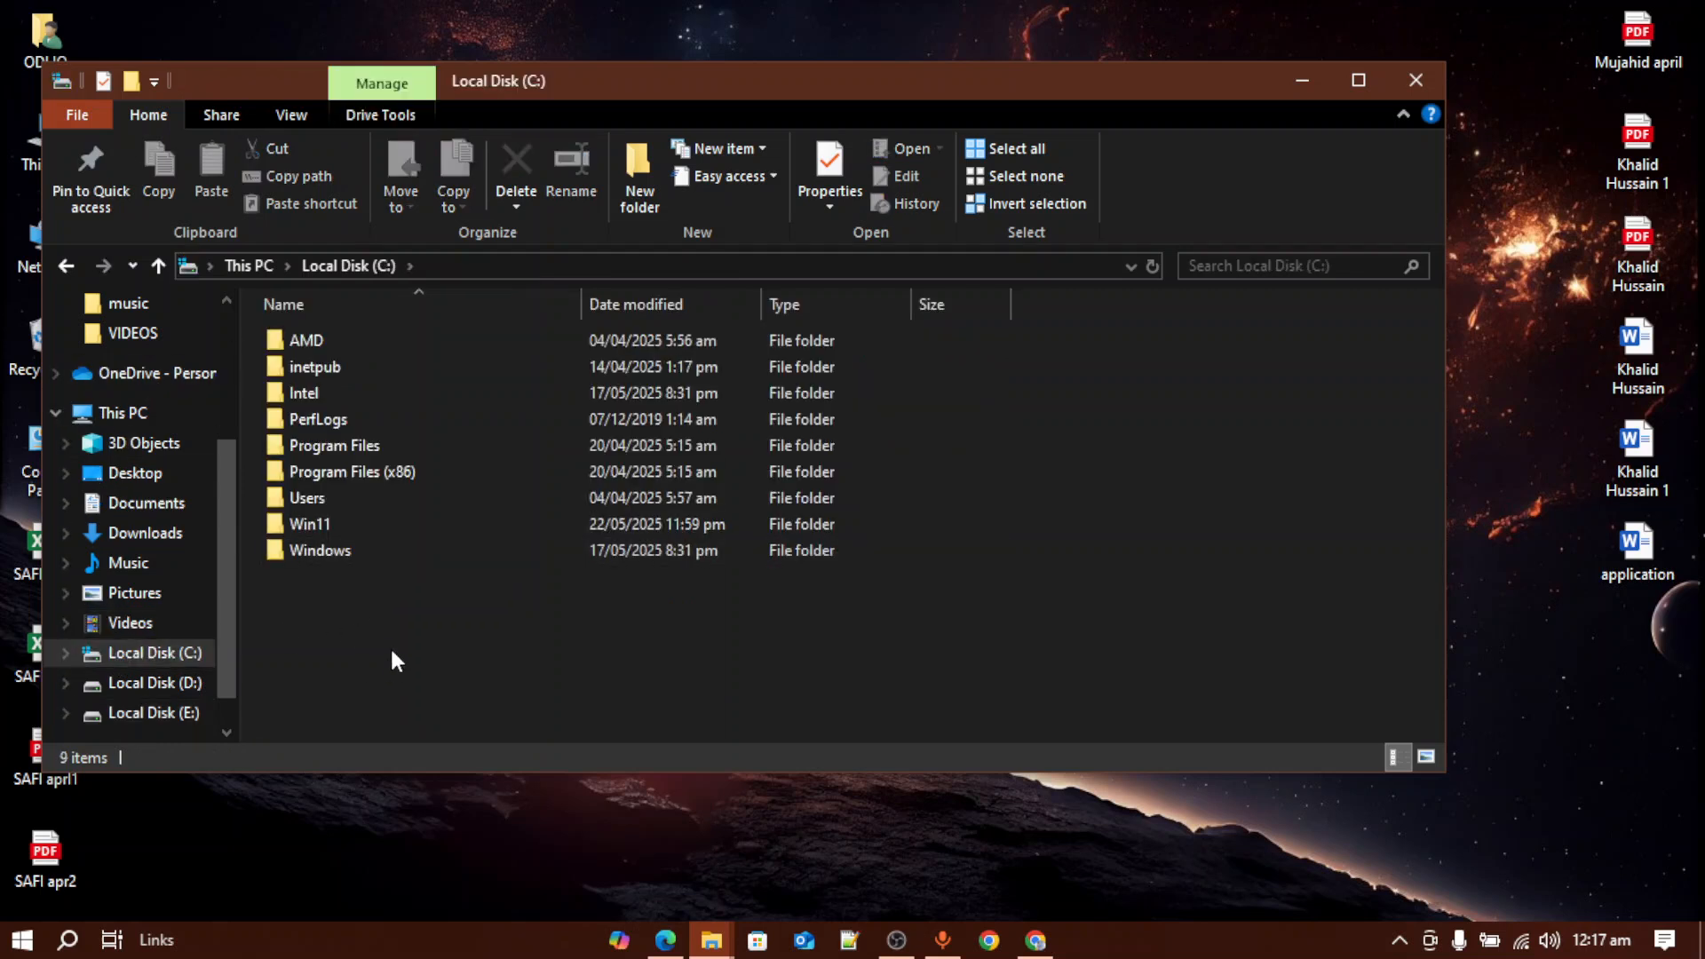
click(309, 523)
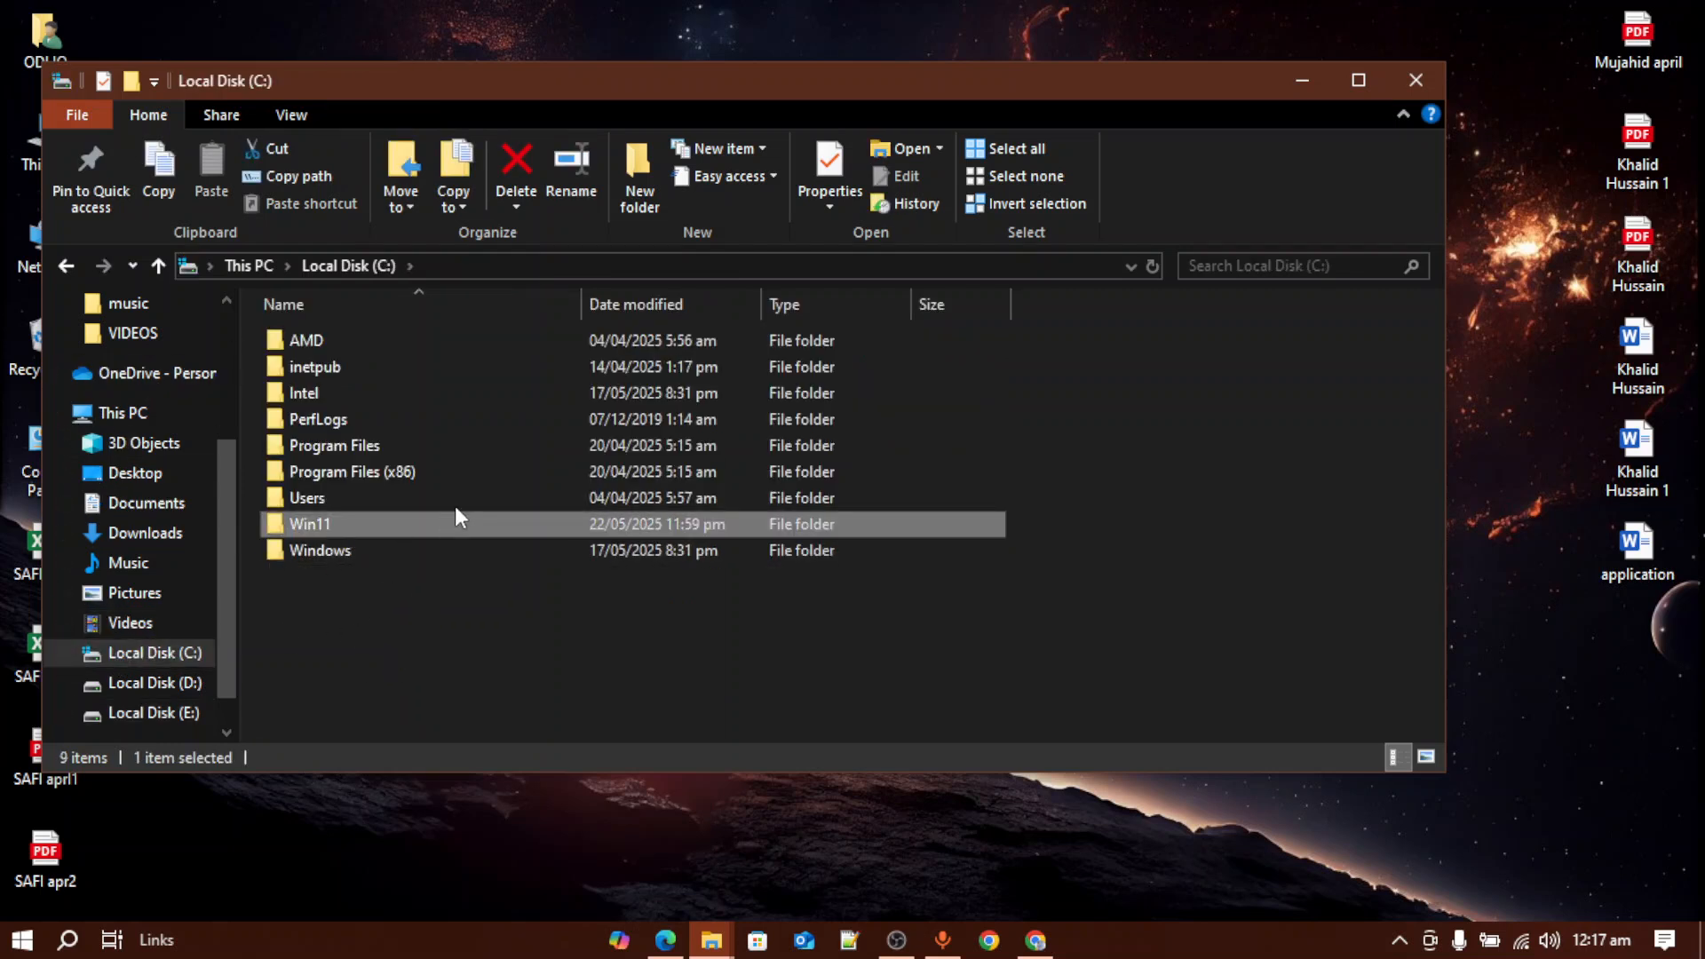
double_click(309, 524)
text(cmd)
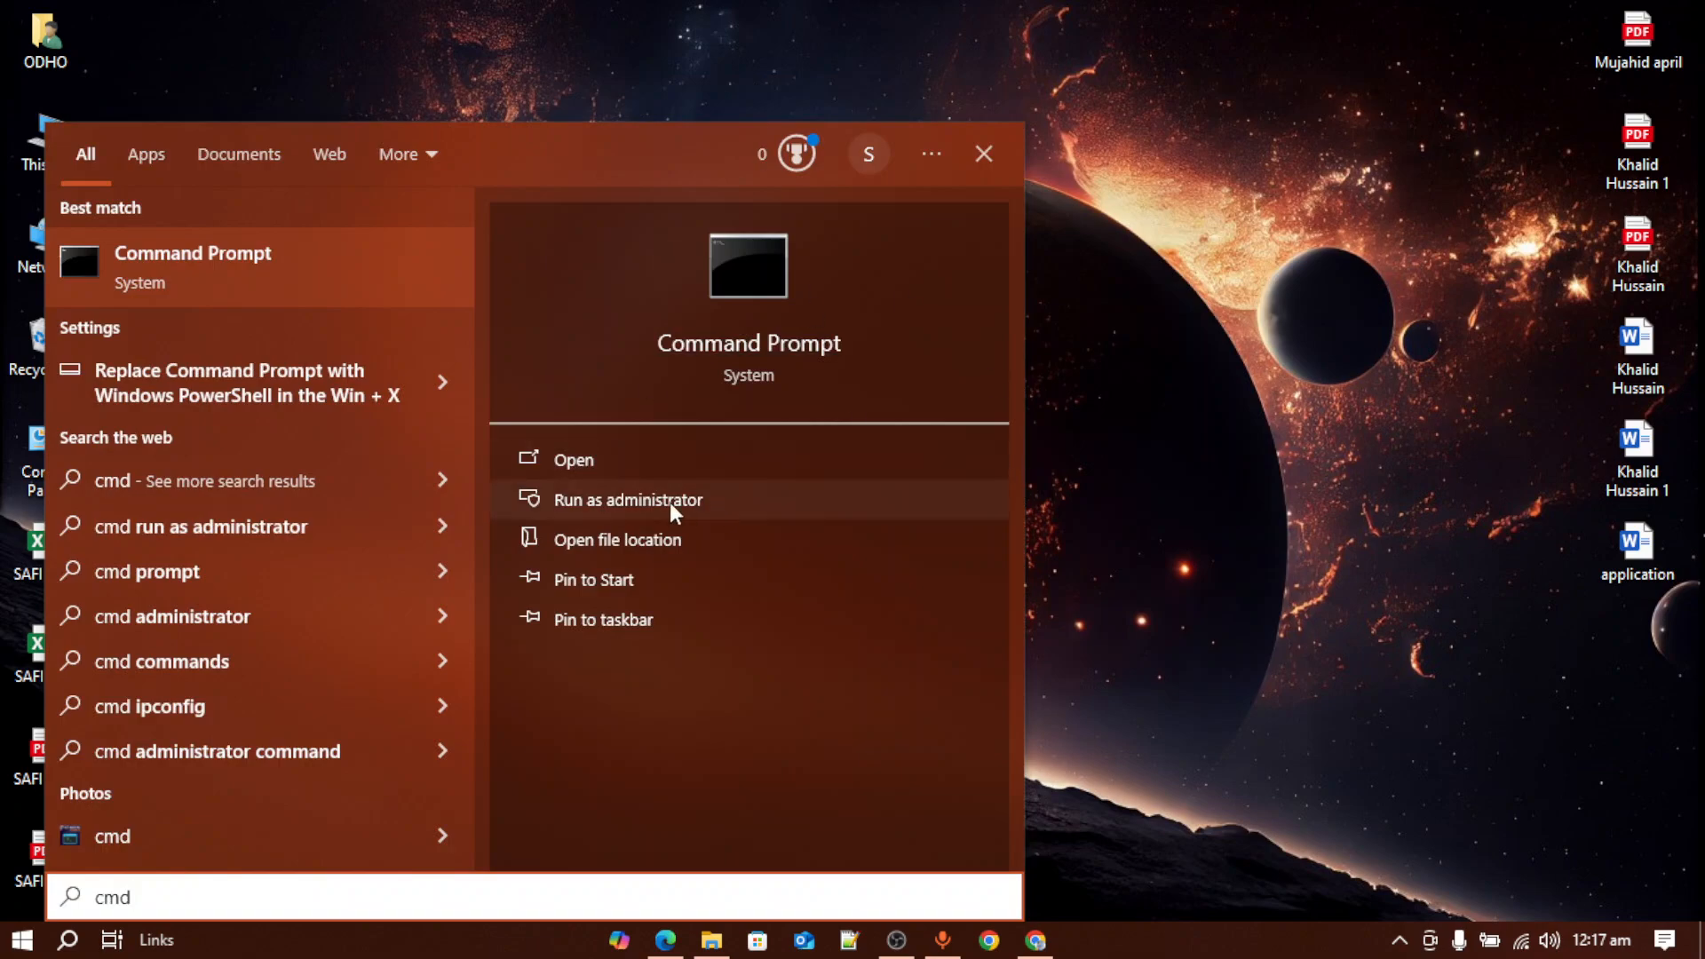
Run the Command Prompt search result as administrator.
click(627, 499)
text(C:\Win11)
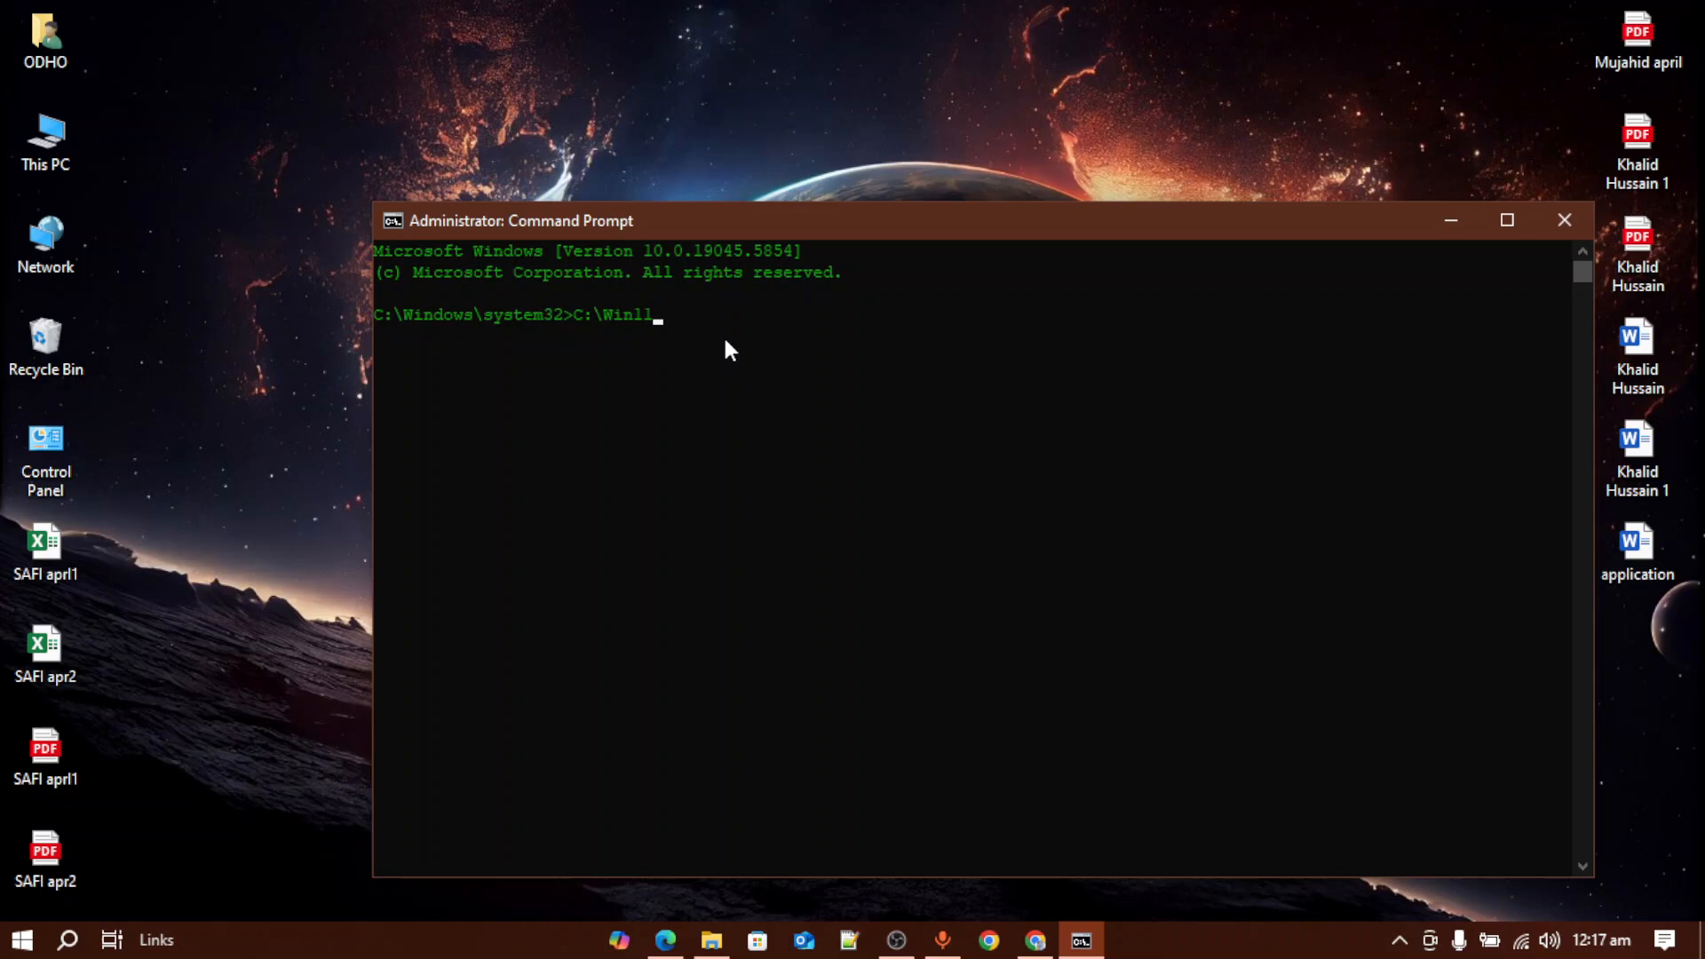
Enter the command C:\Win11\setup.exe /product server to launch Windows Server Setup.
text(\)
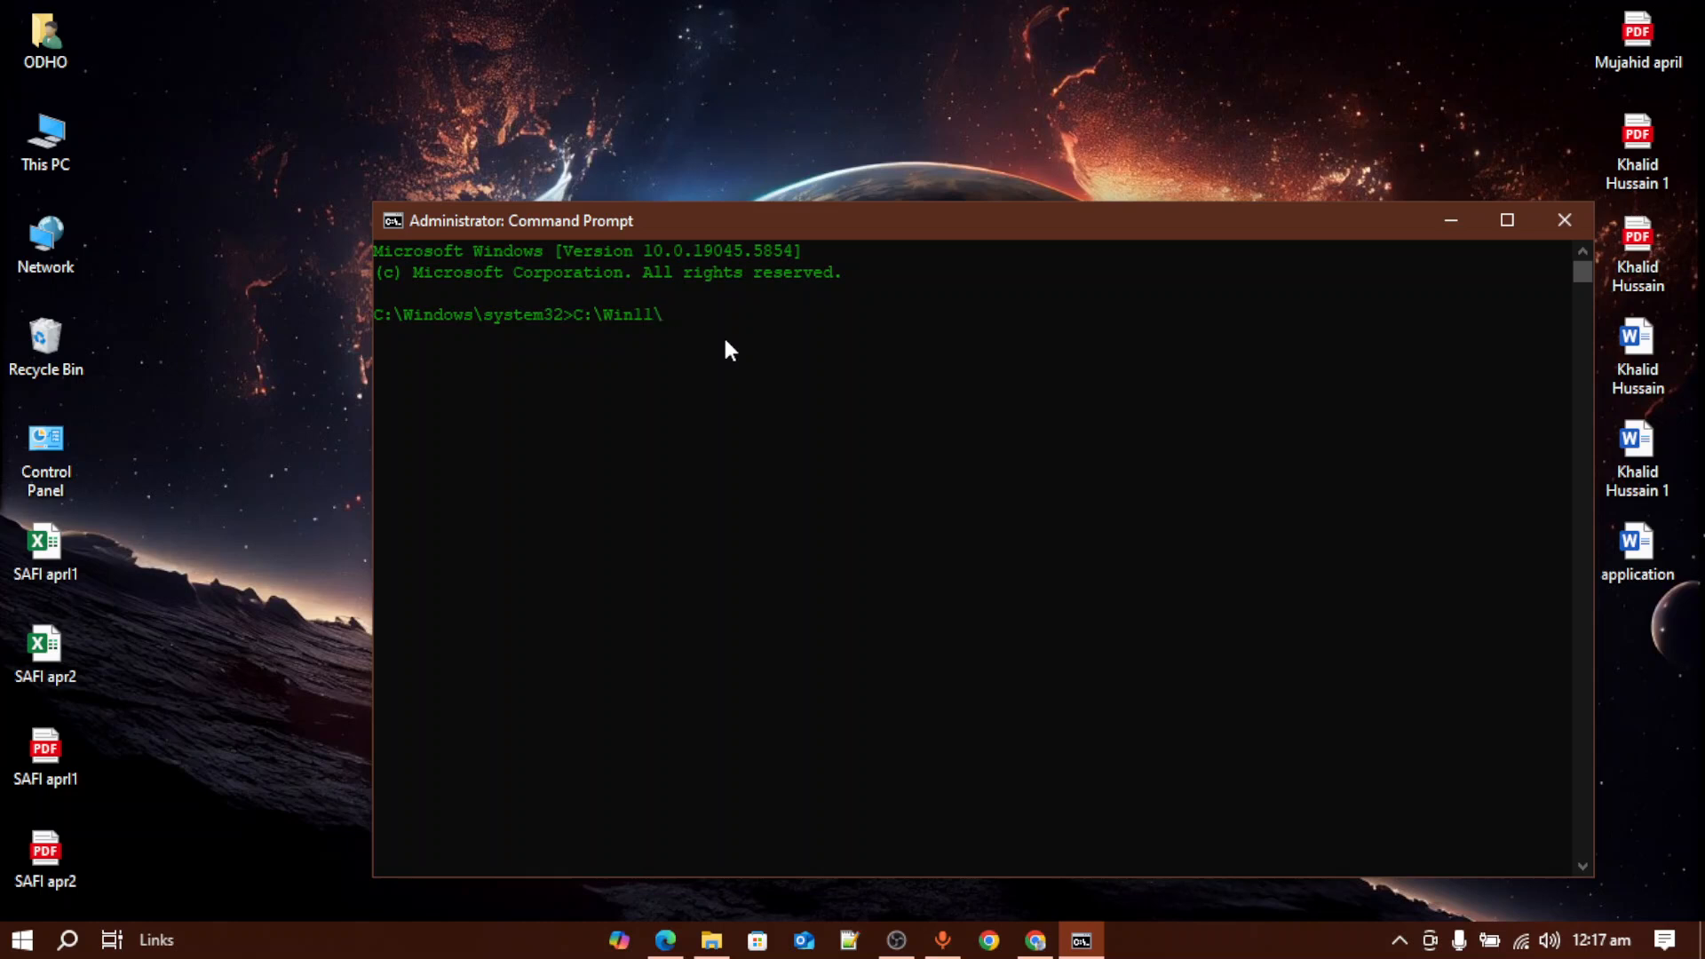
text(setup.)
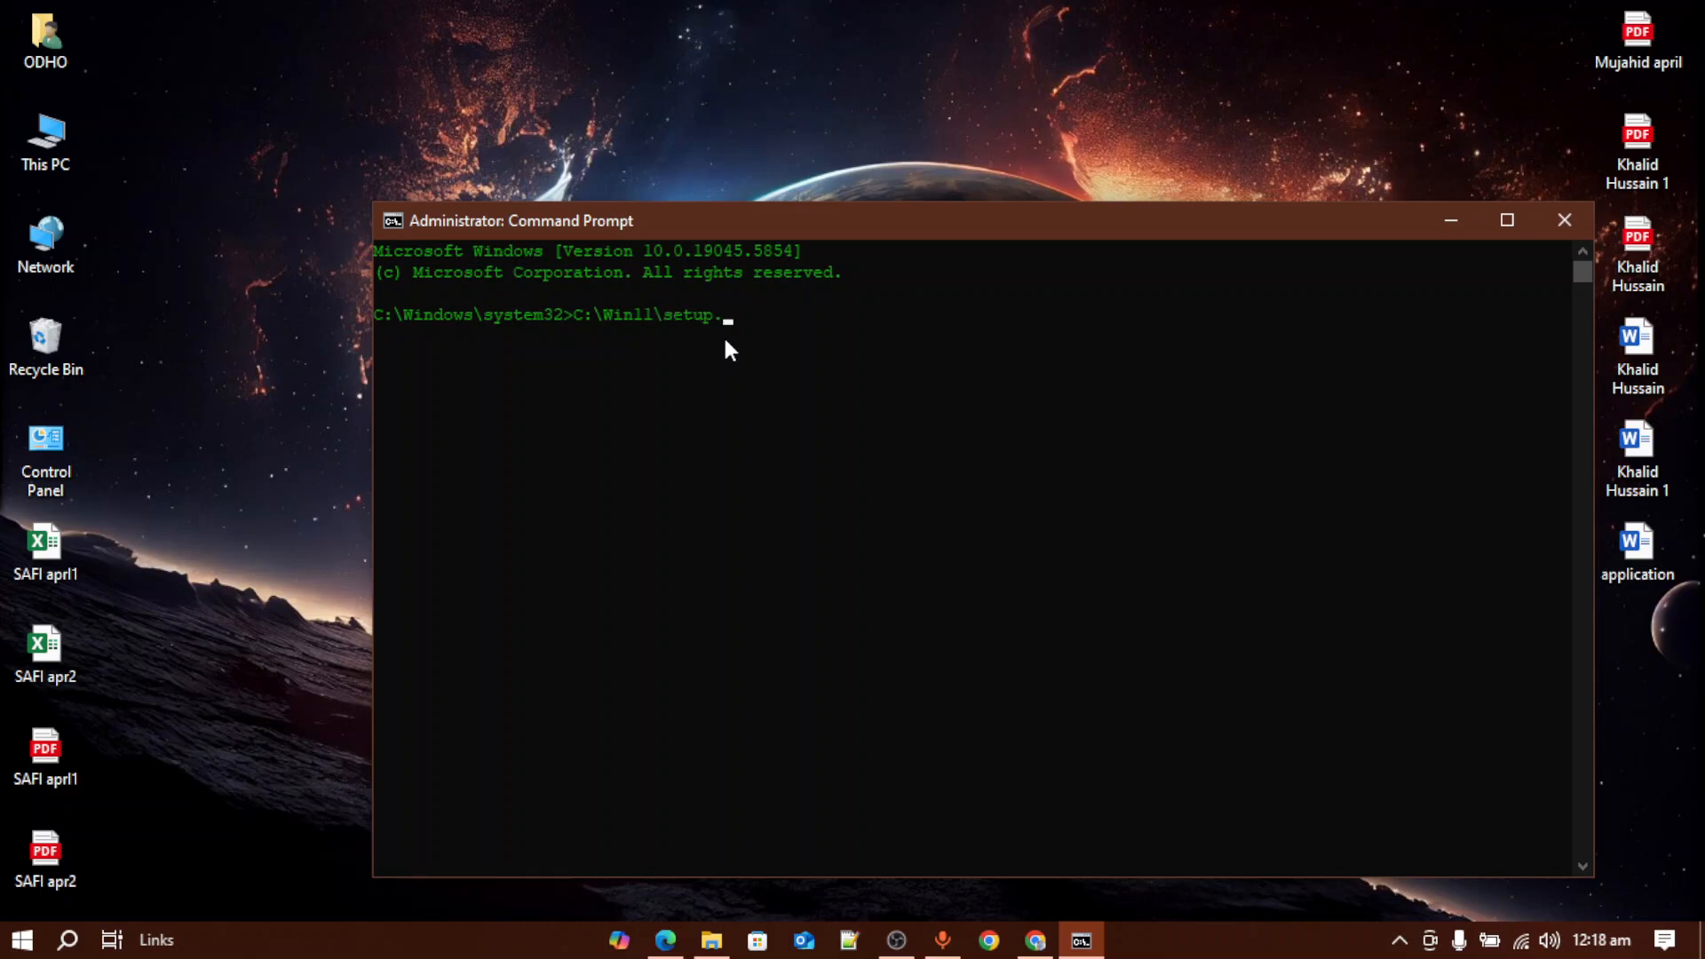
text(exe)
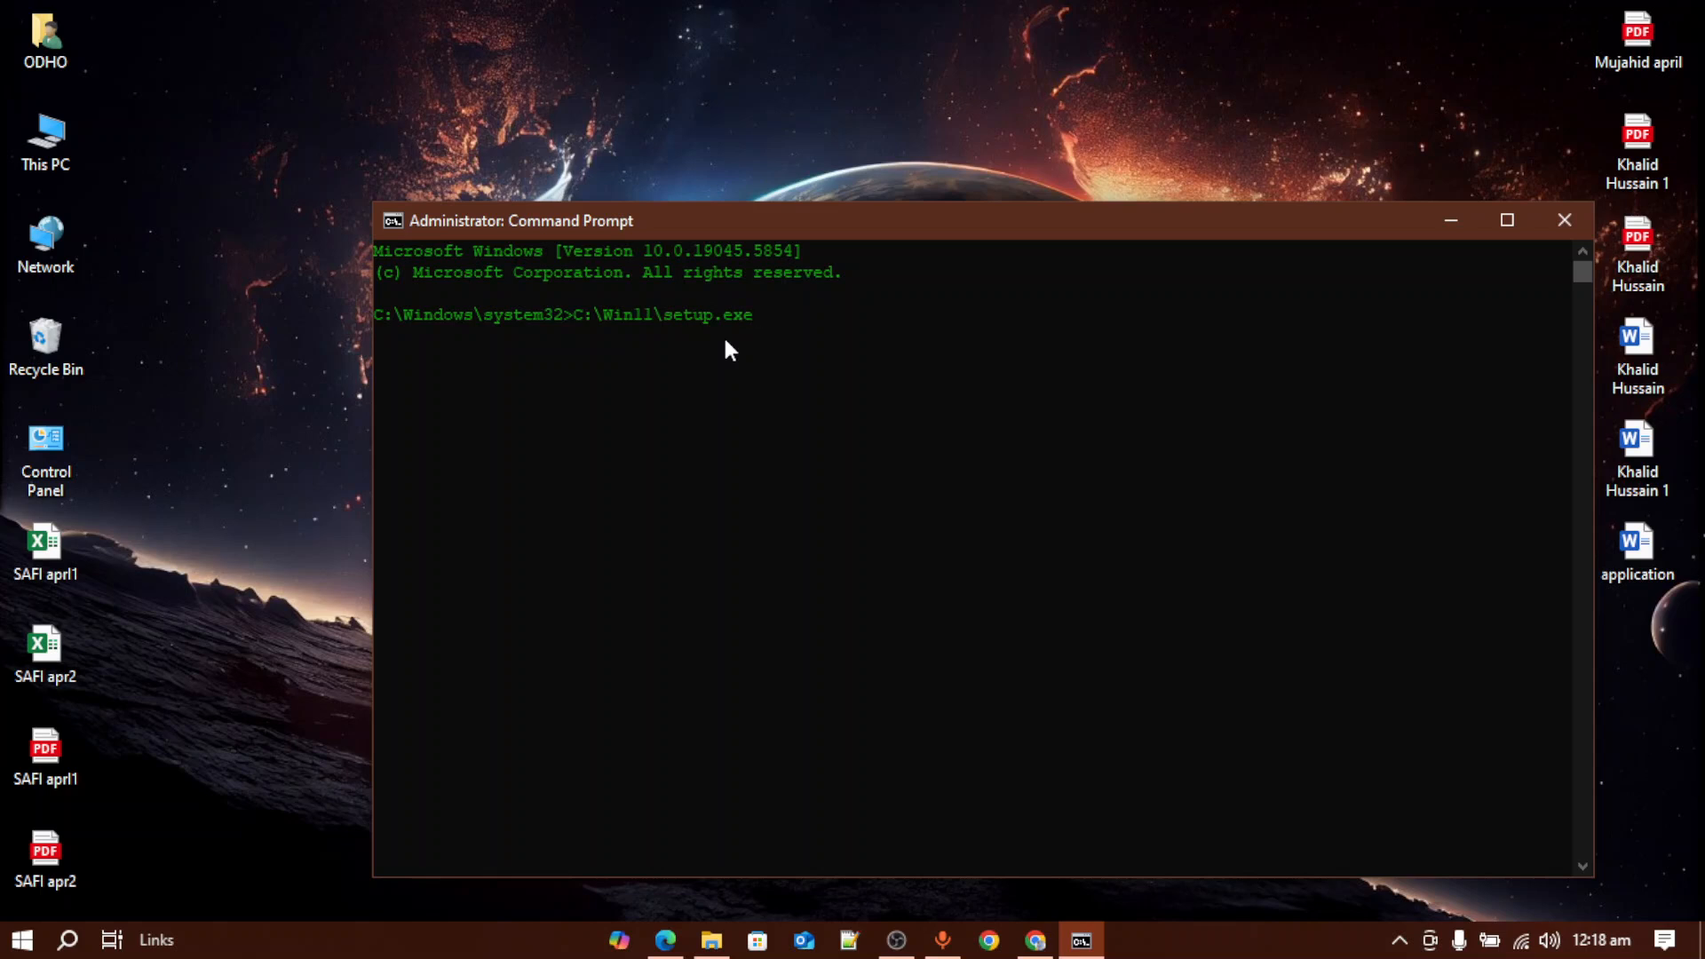
text(/)
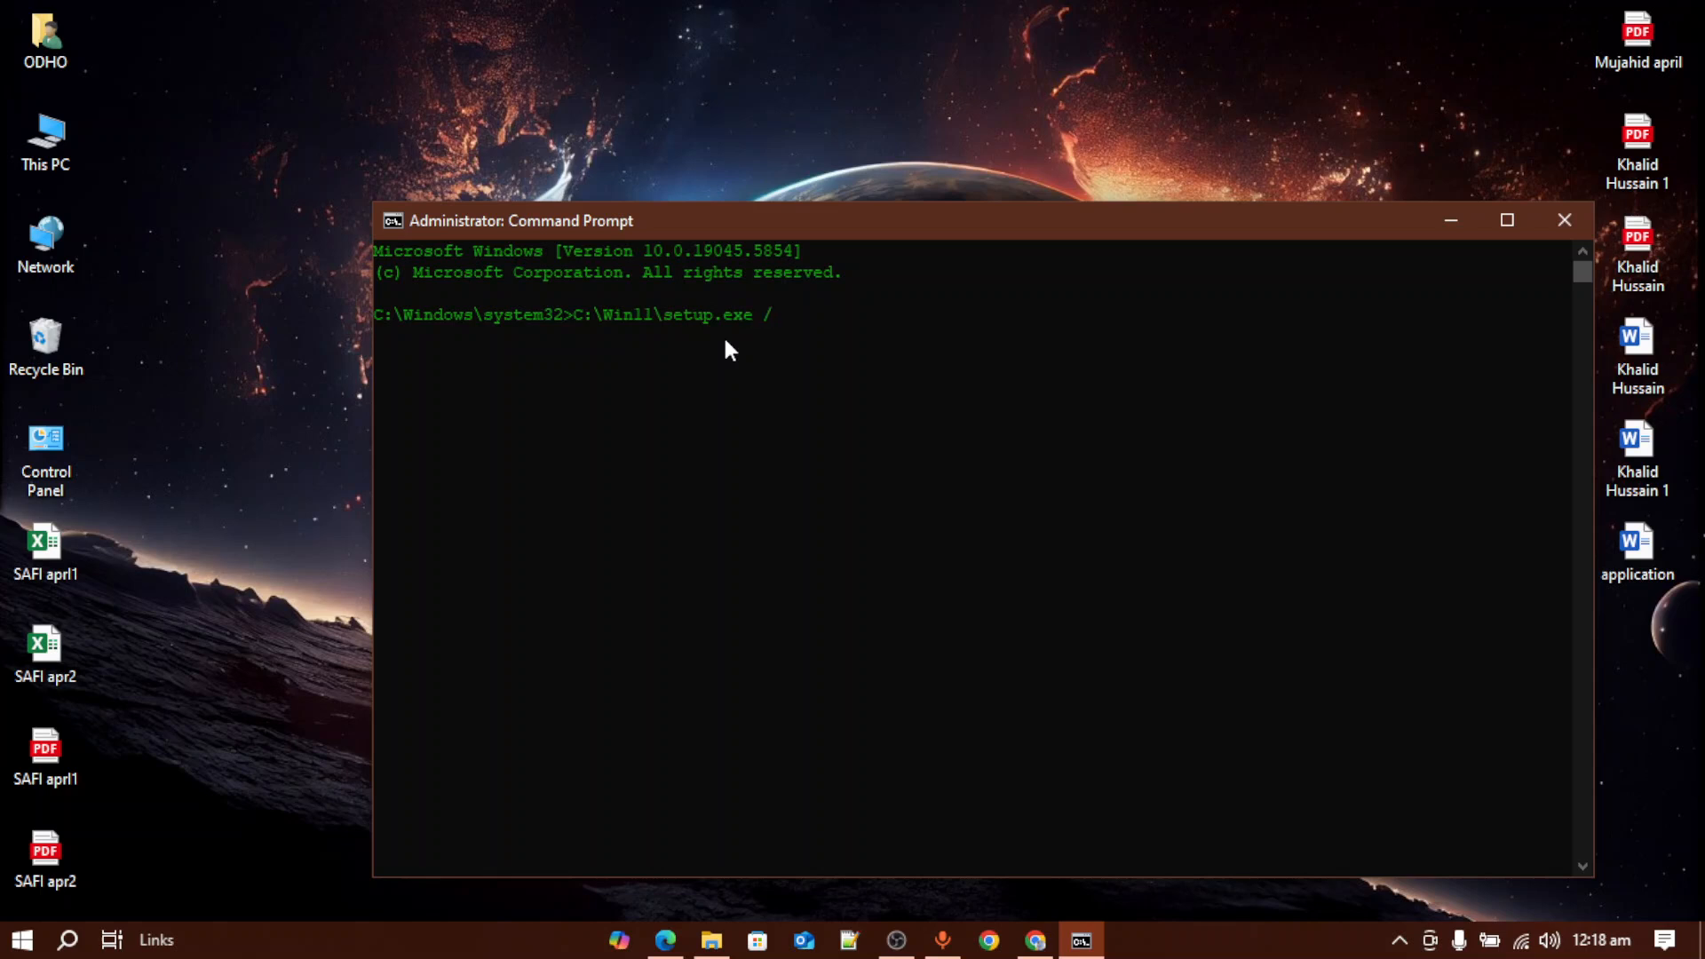
text(p)
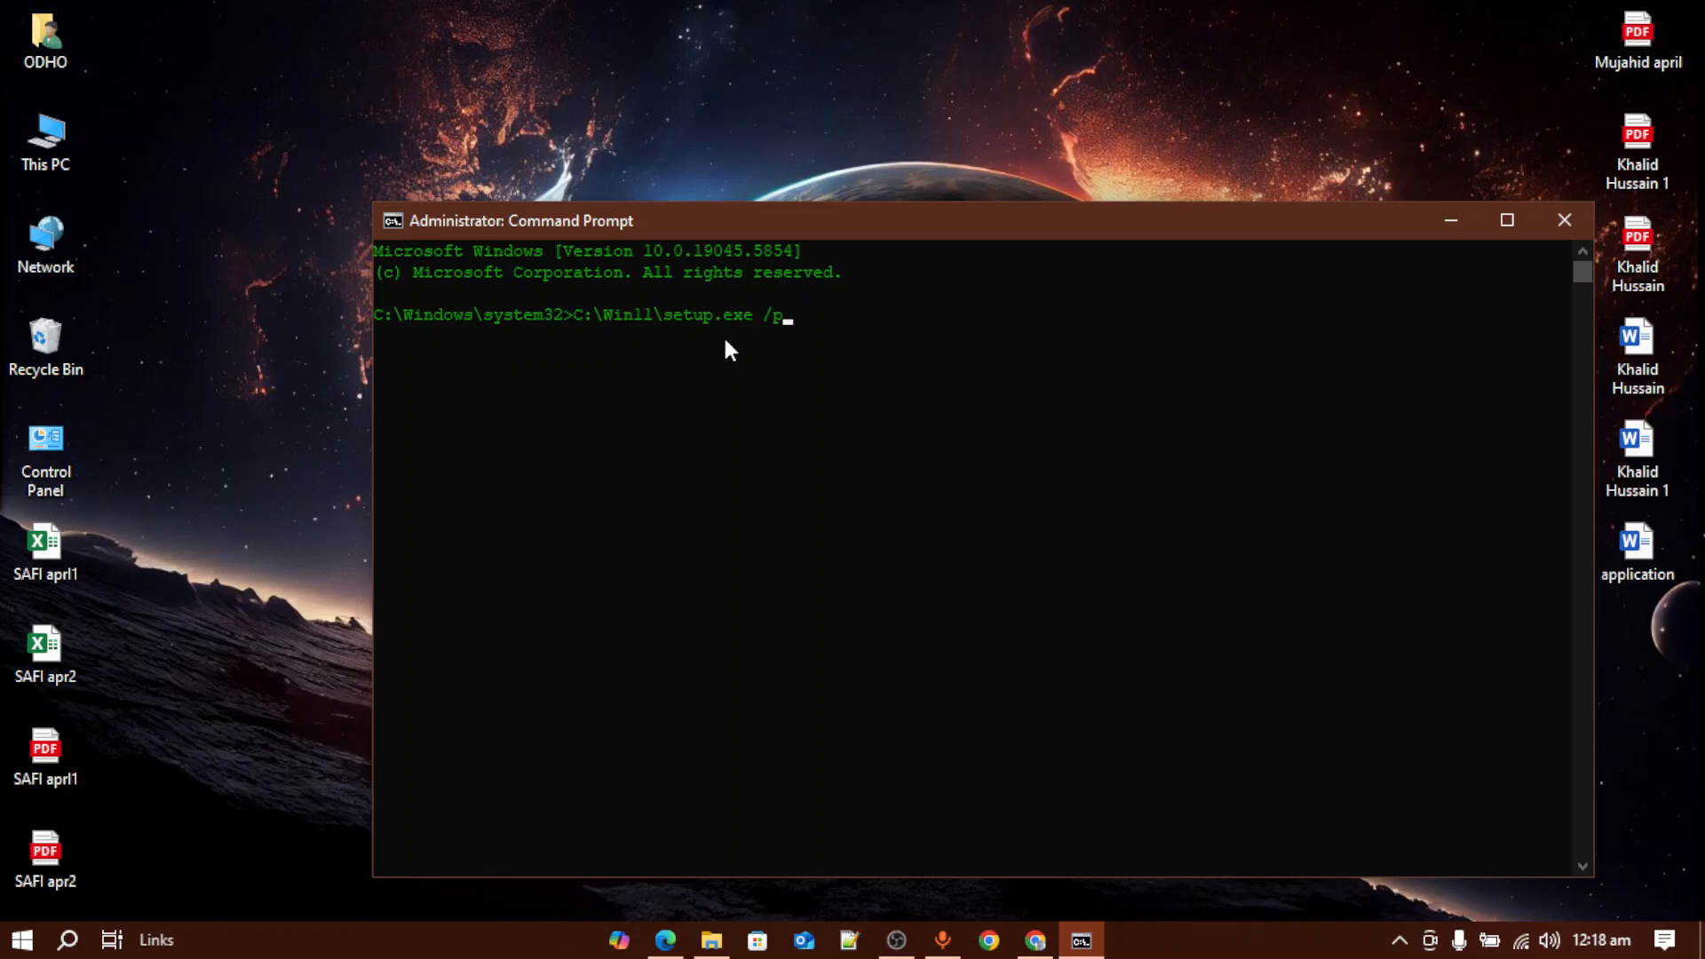
text(rodu)
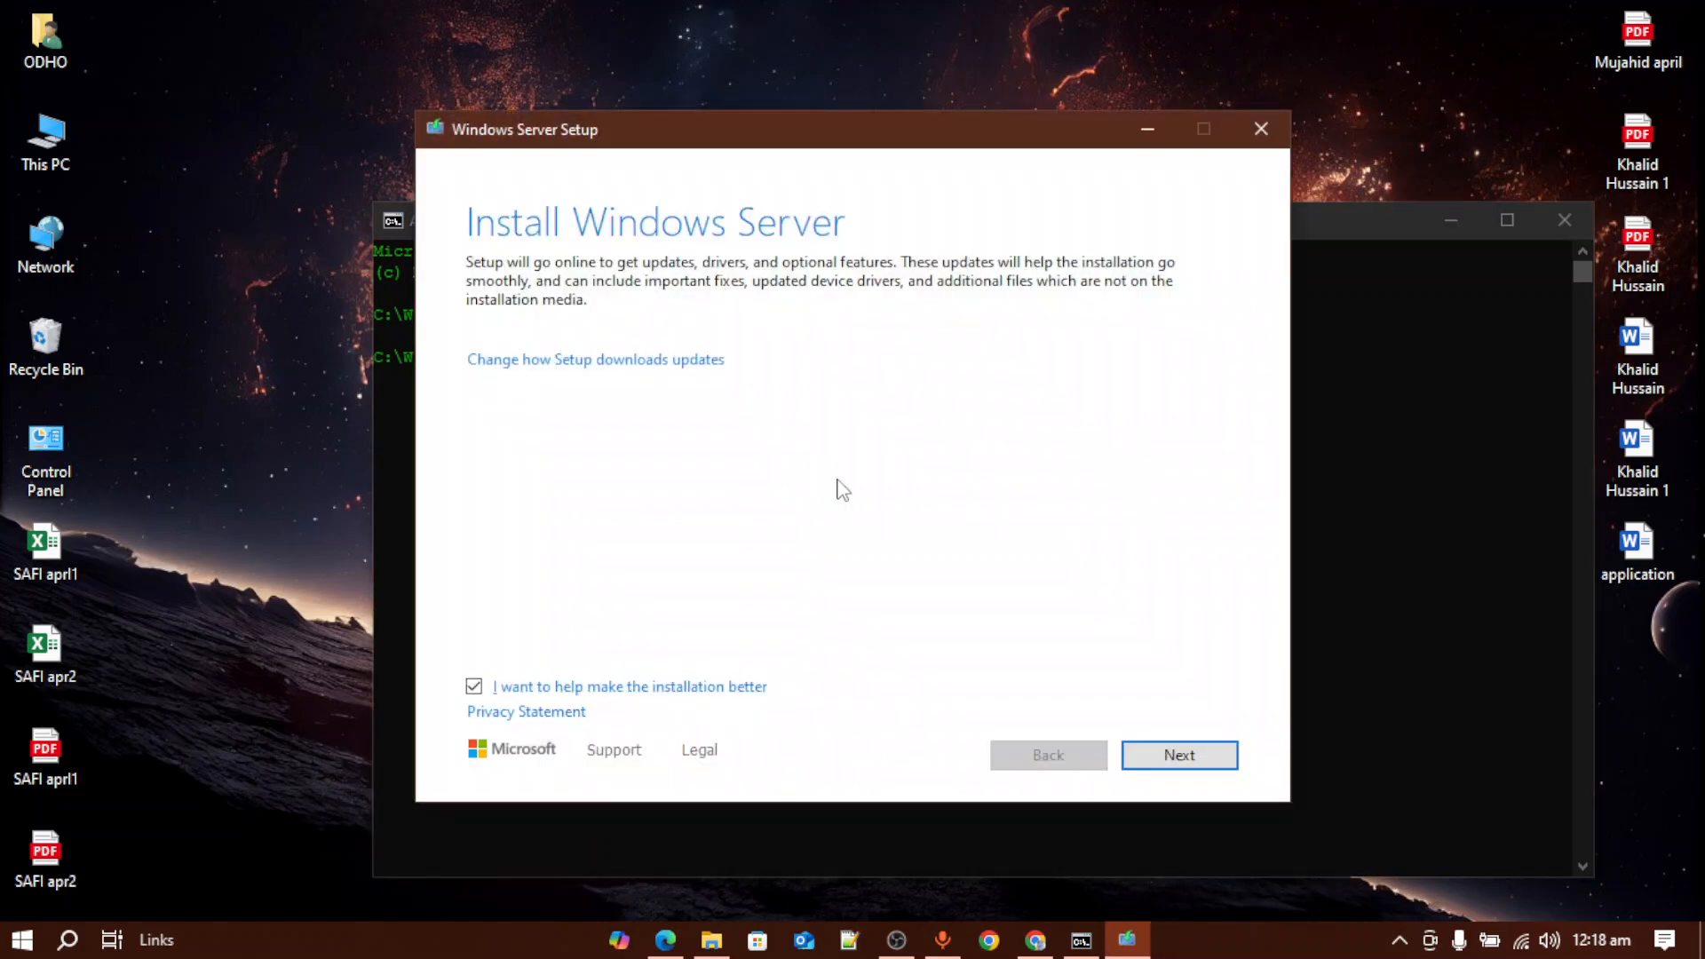
mouse_move(1076, 713)
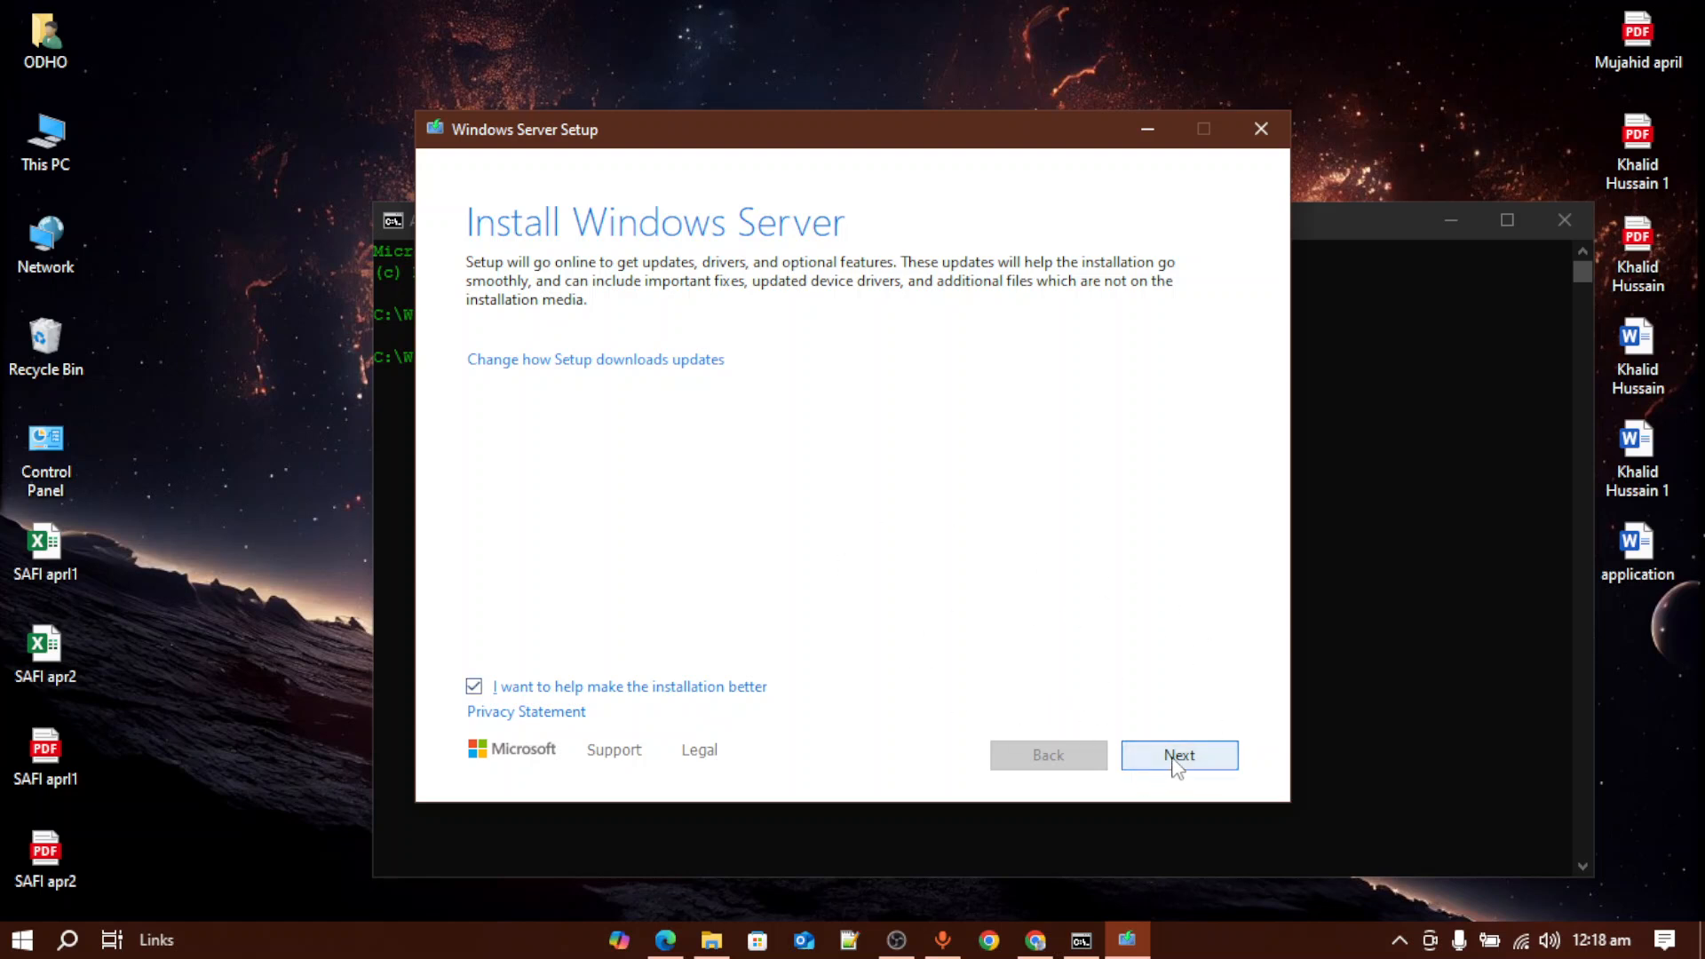
Continue from the Install Windows Server page so Setup begins checking for updates.
click(1179, 755)
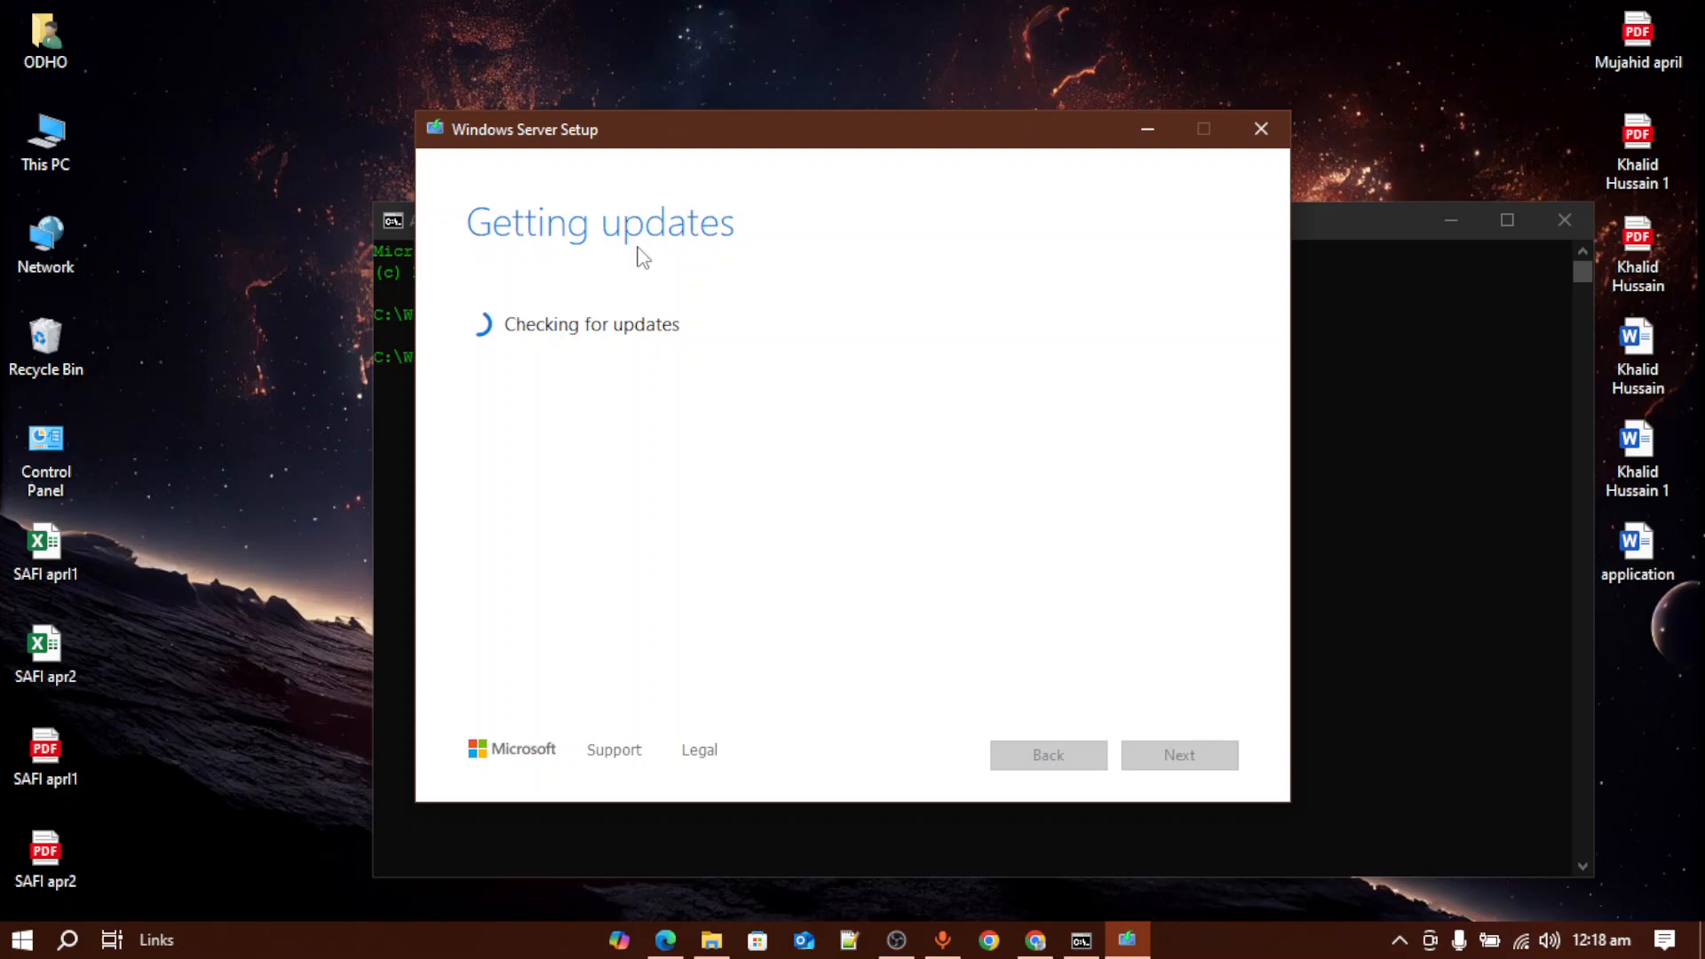
mouse_move(773, 408)
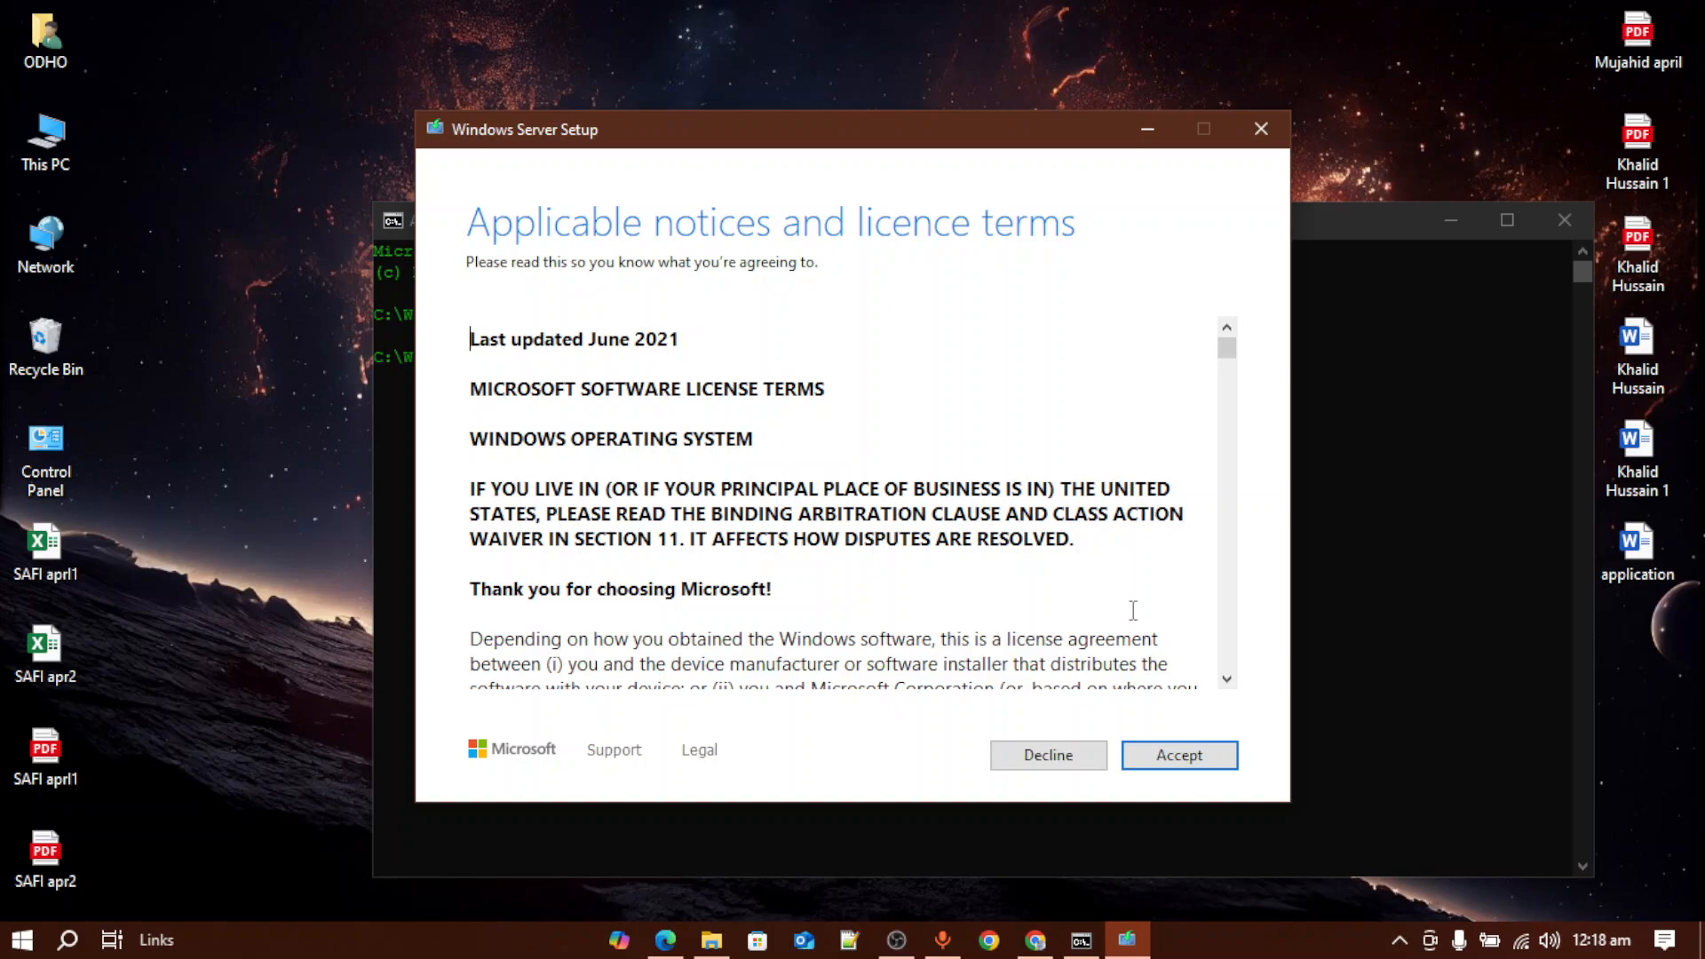
Review and accept the licence terms, reaching the Choose what to keep page.
scroll(down, 3)
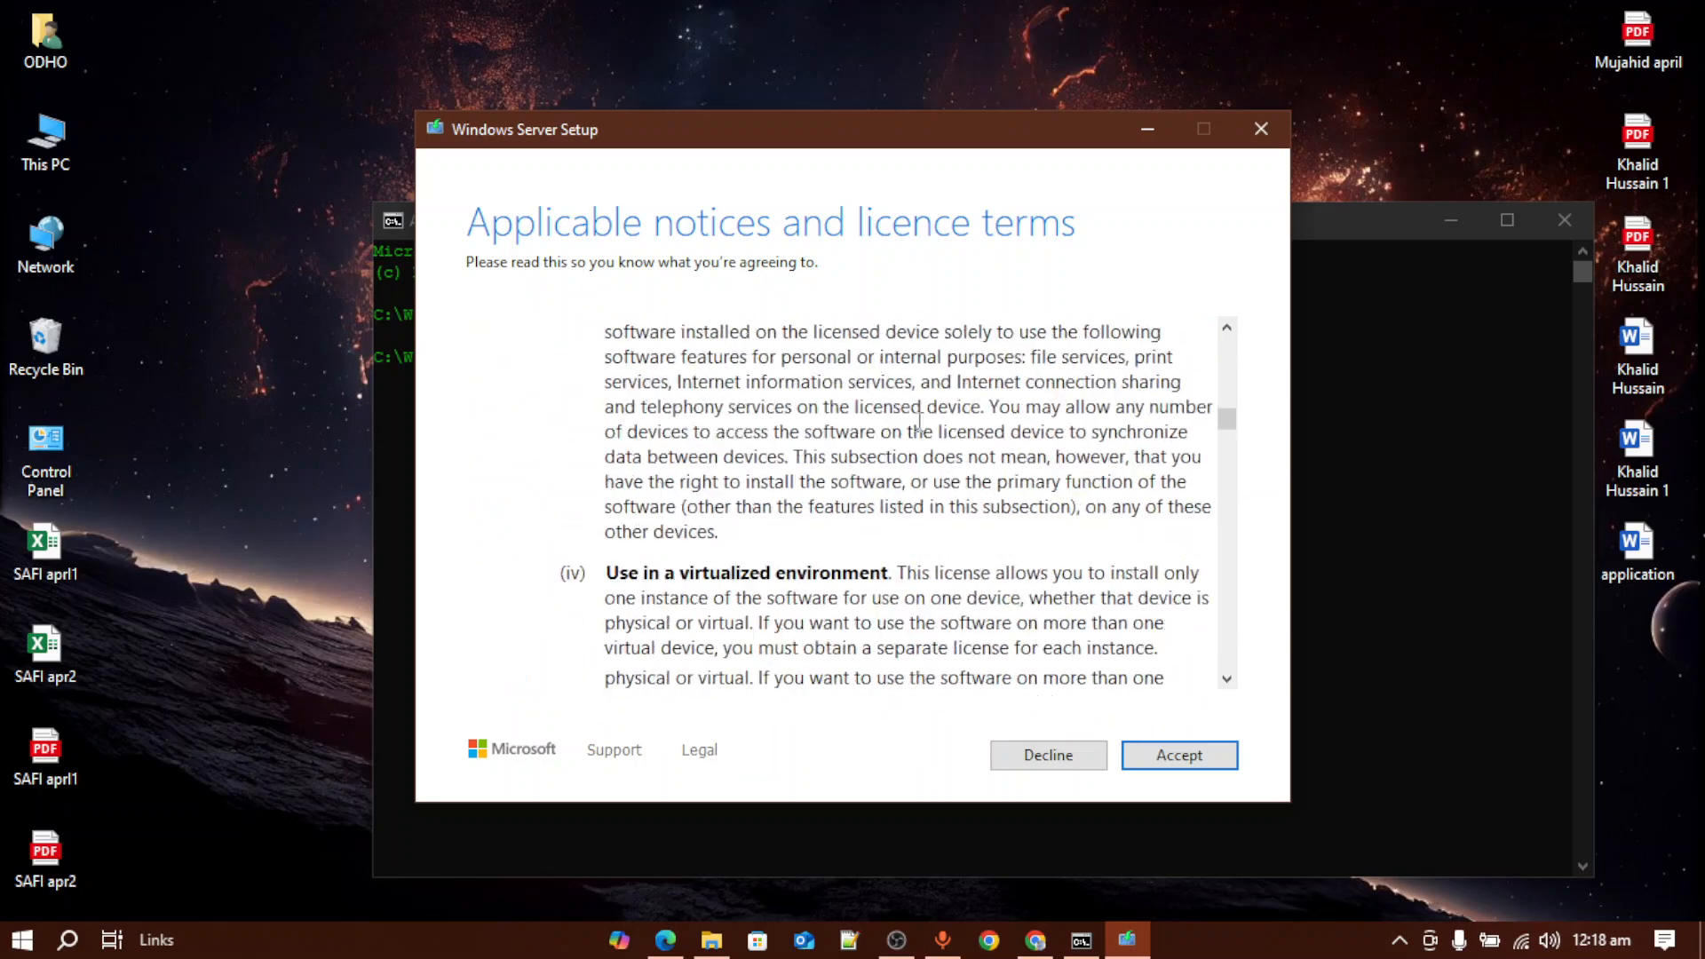
click(1177, 755)
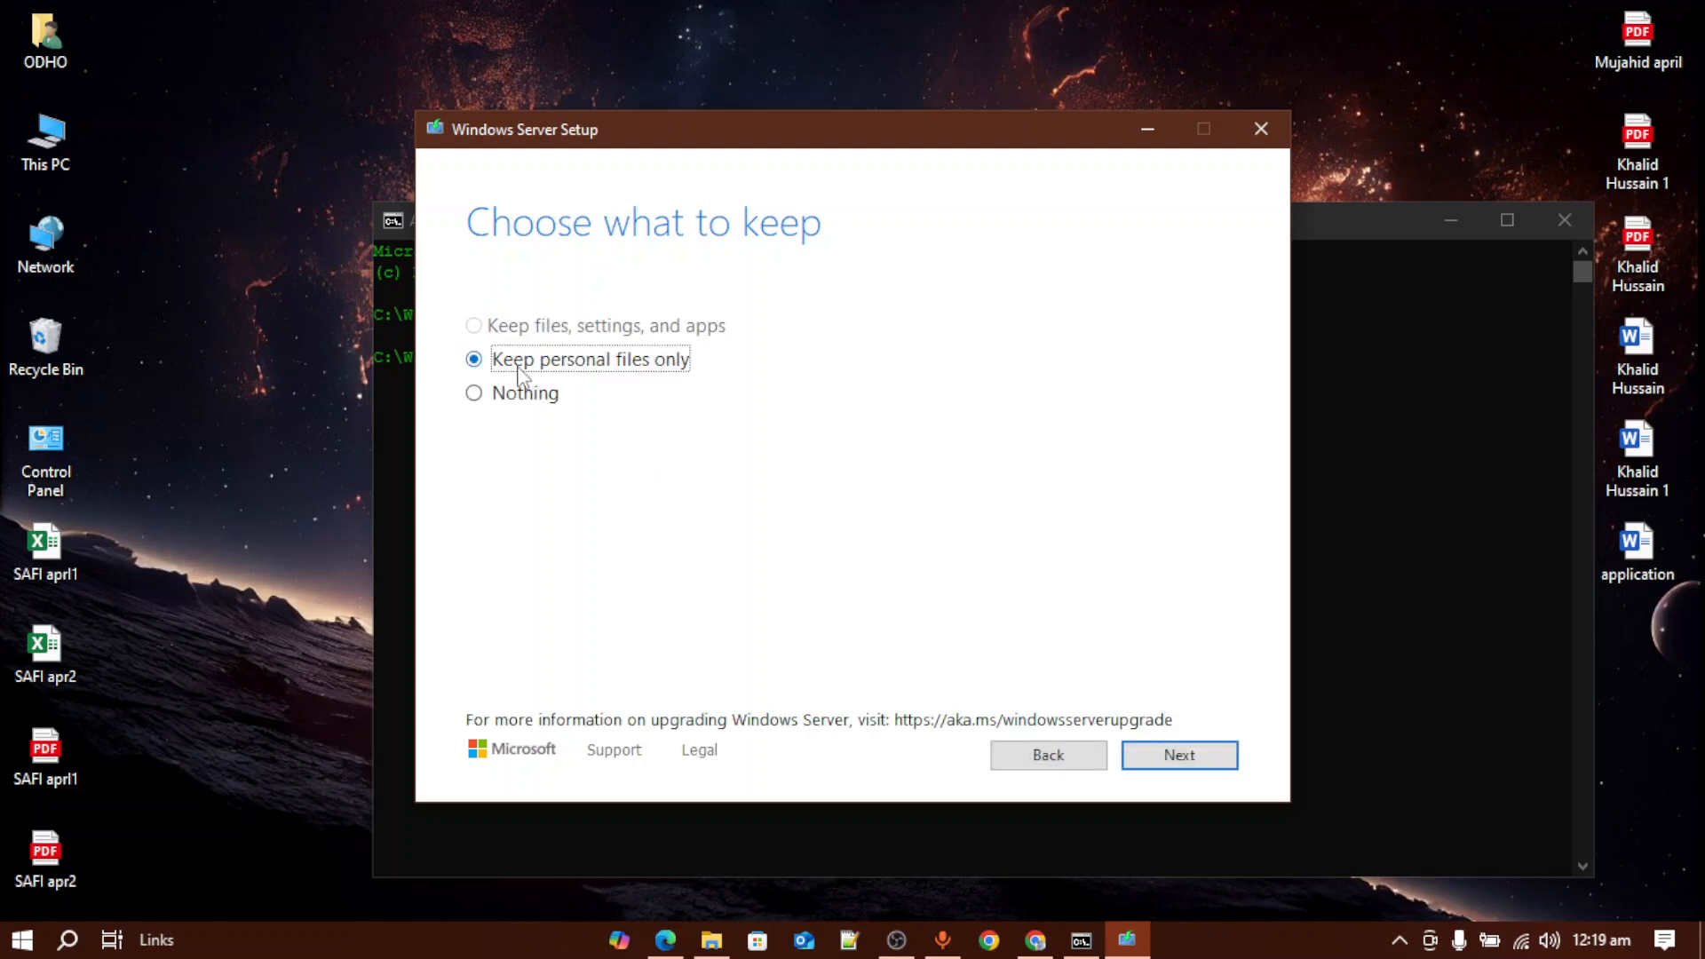
mouse_move(592, 377)
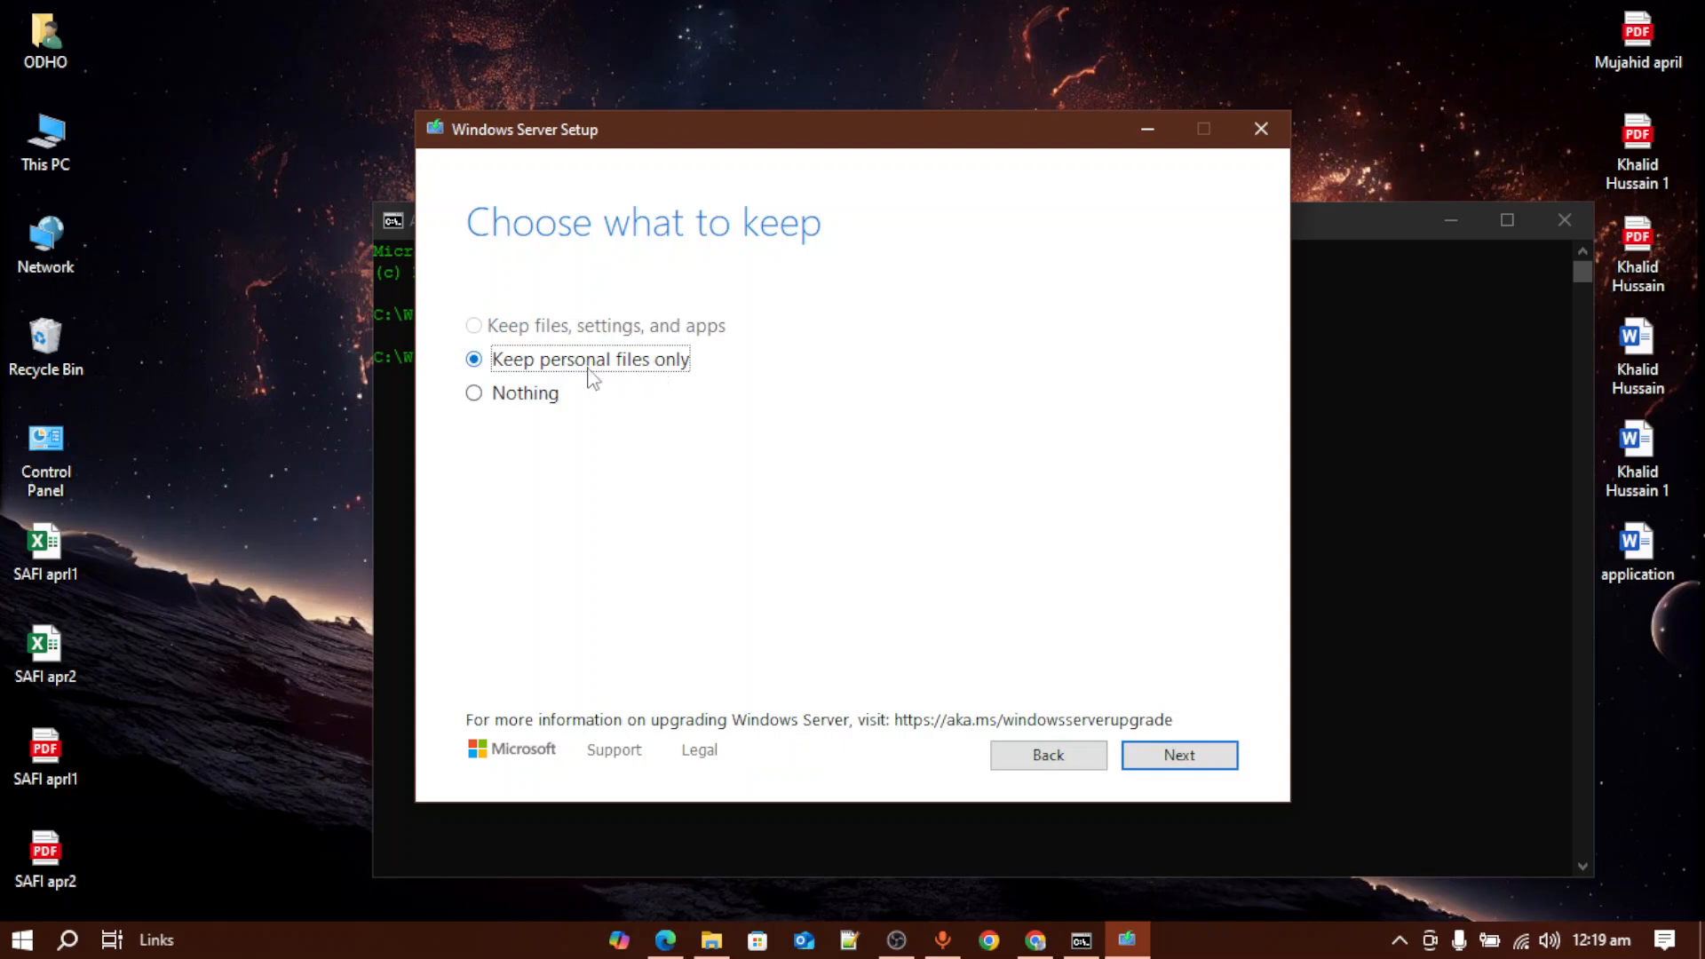
click(472, 392)
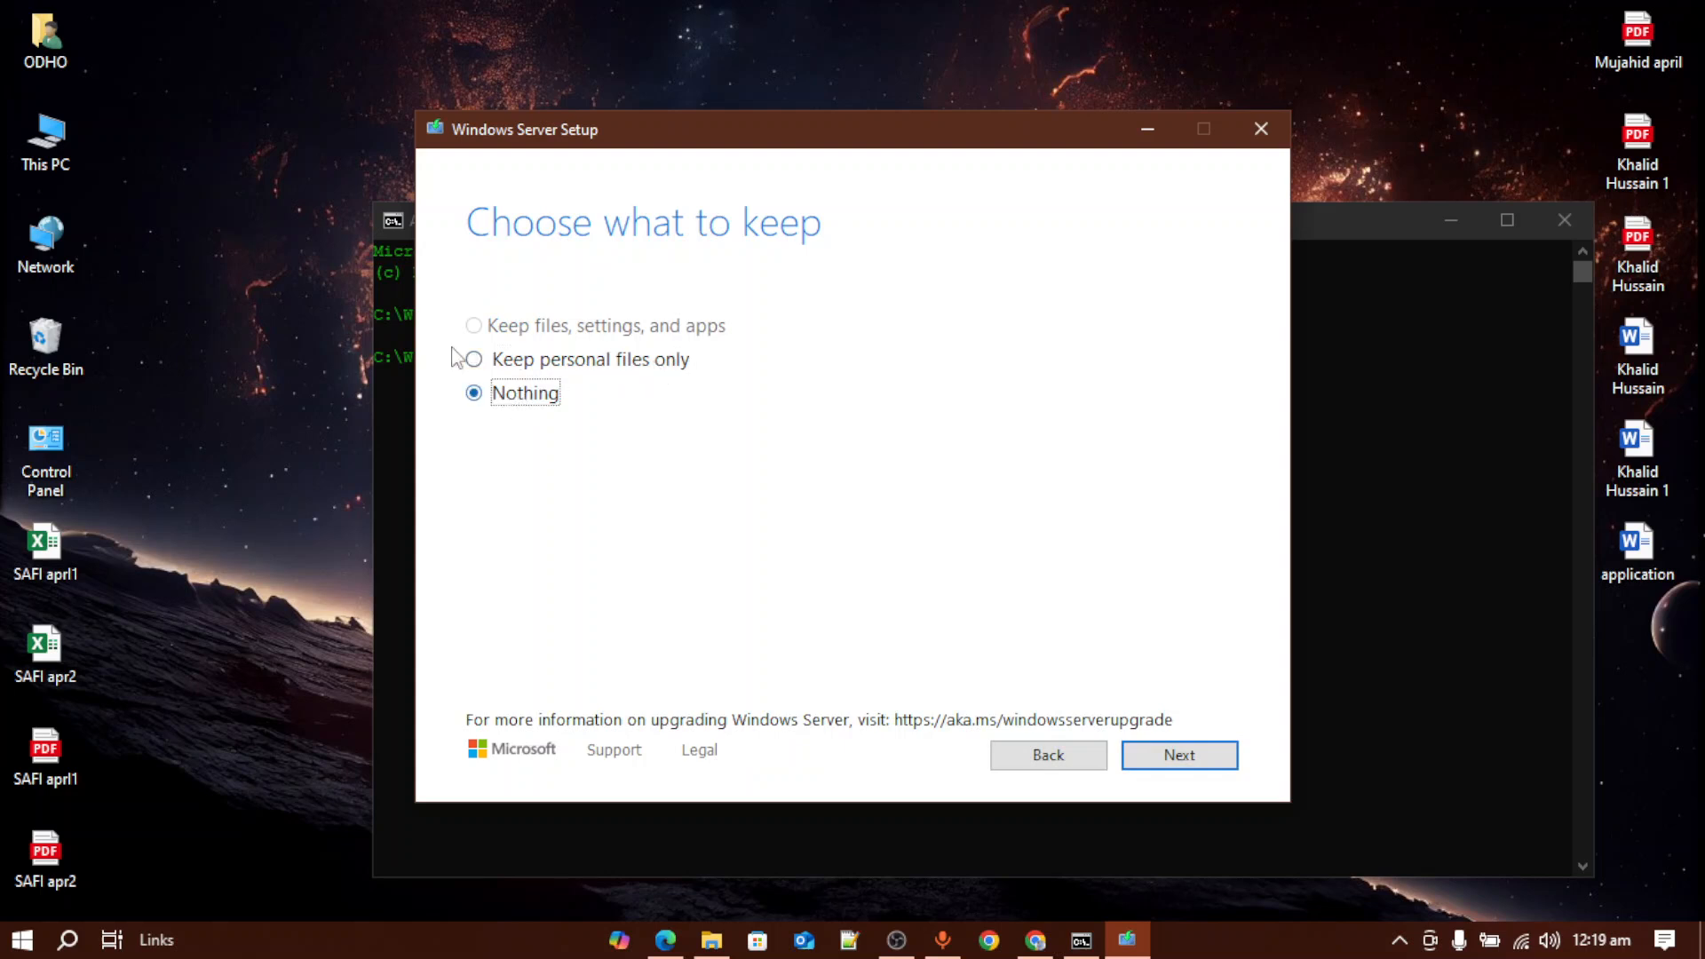
click(474, 359)
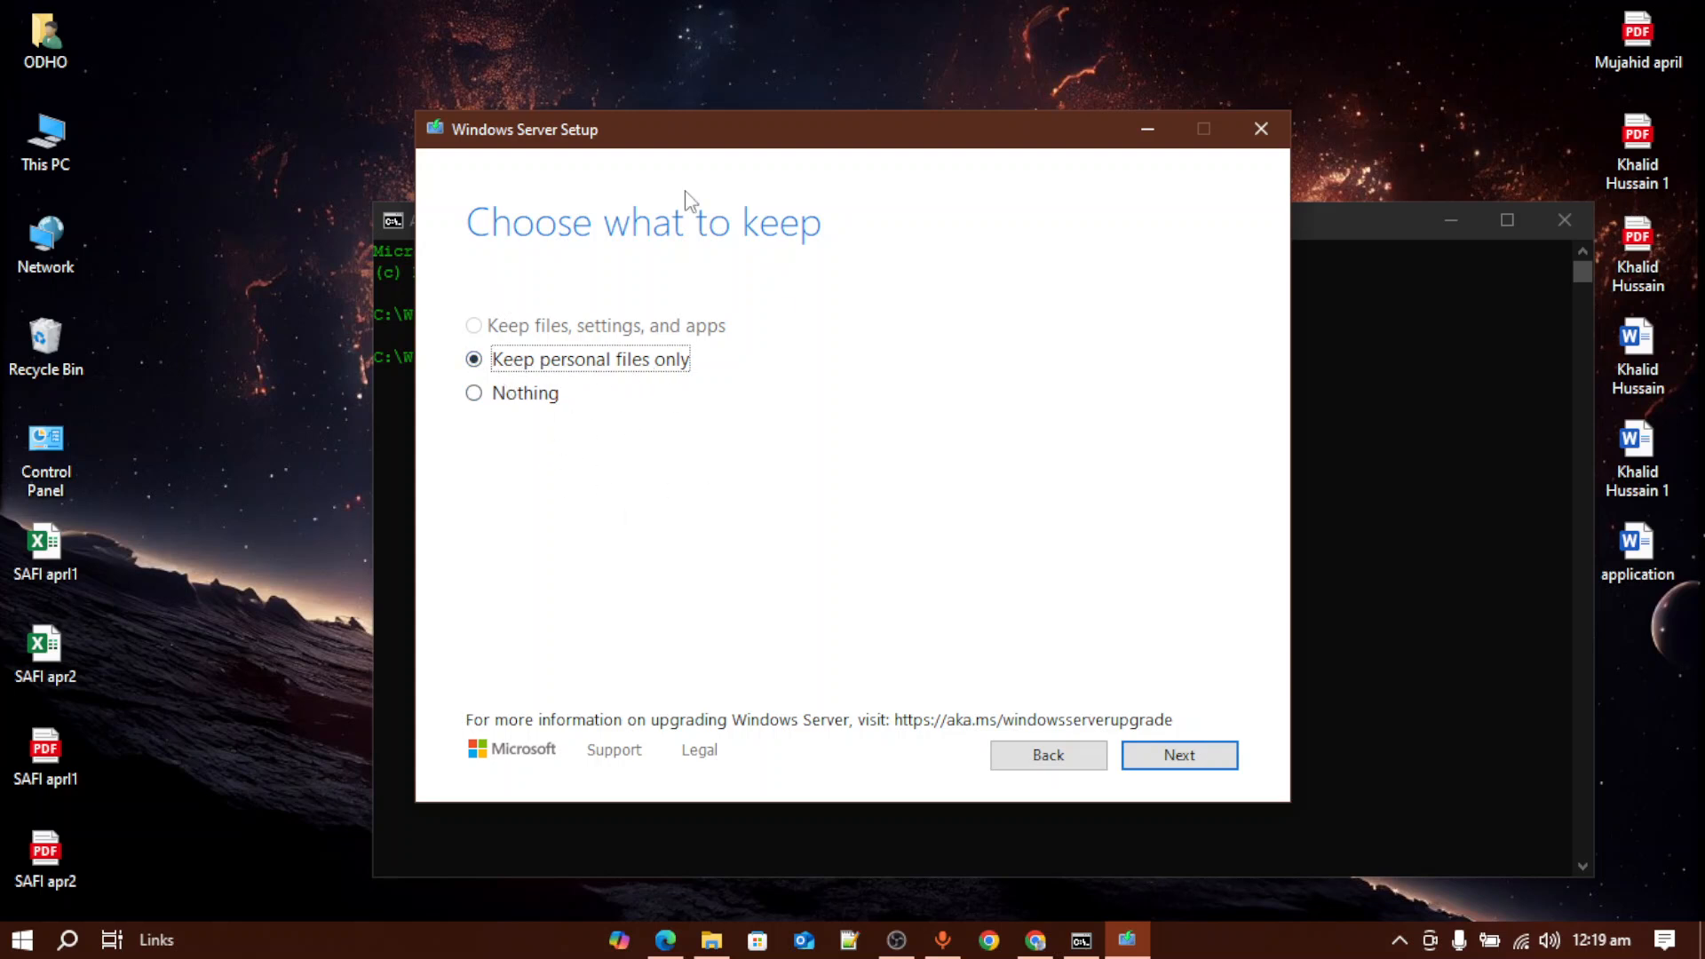
mouse_move(575, 390)
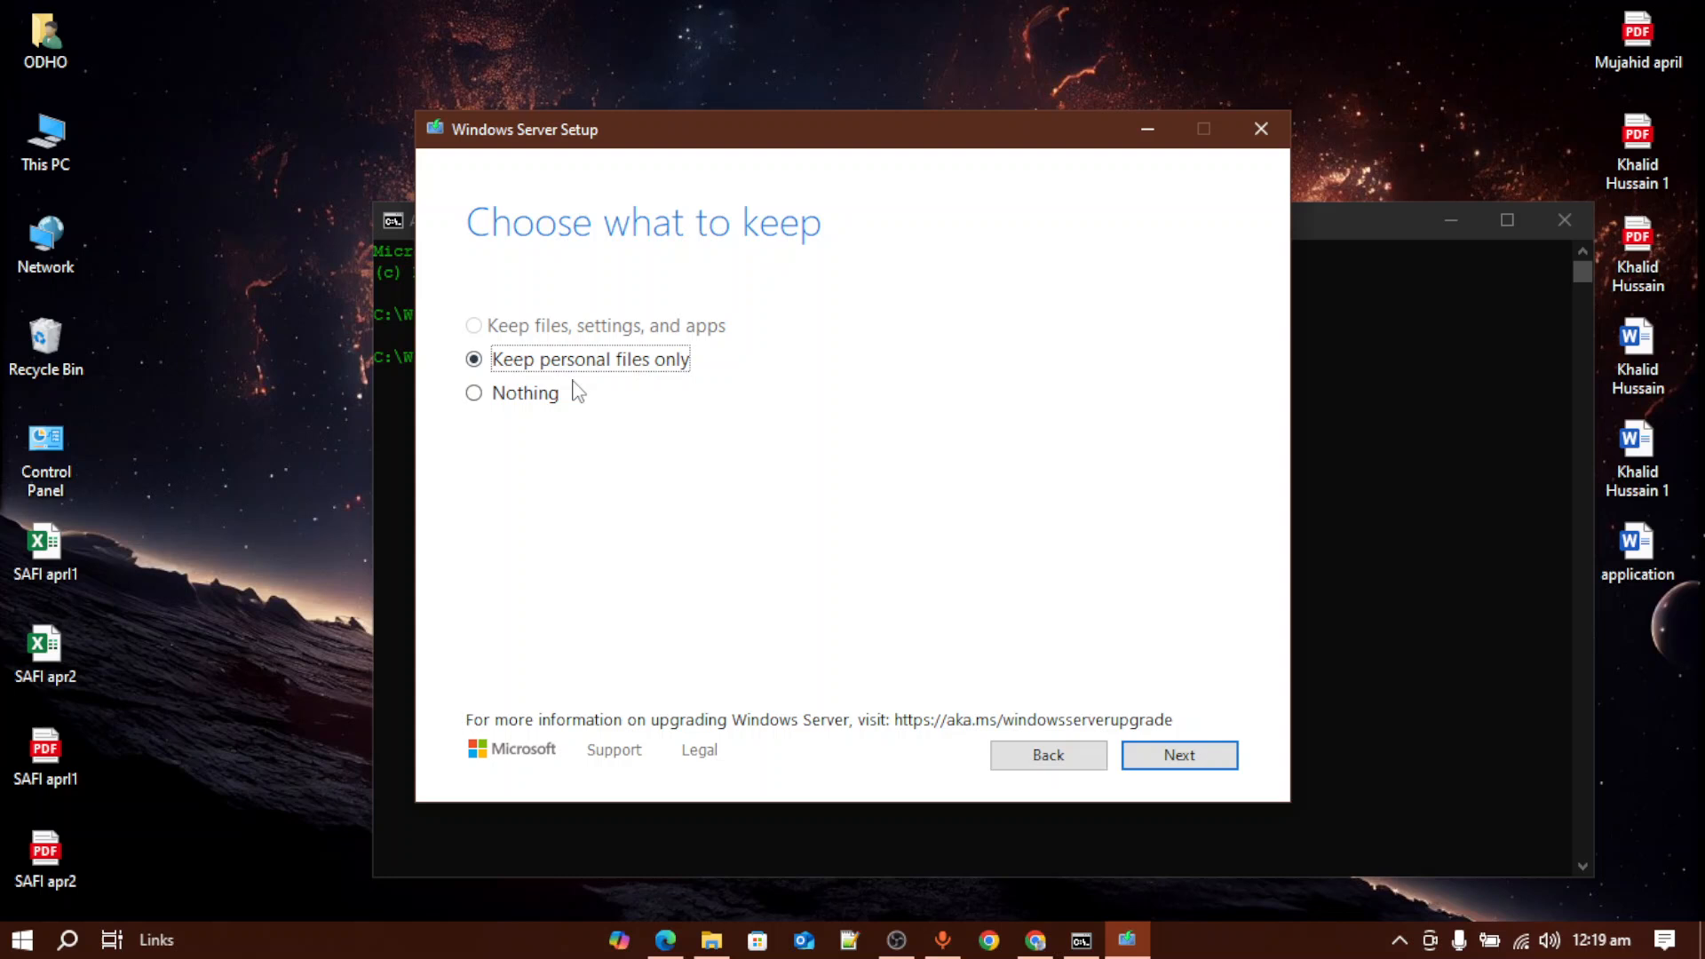
mouse_move(650, 386)
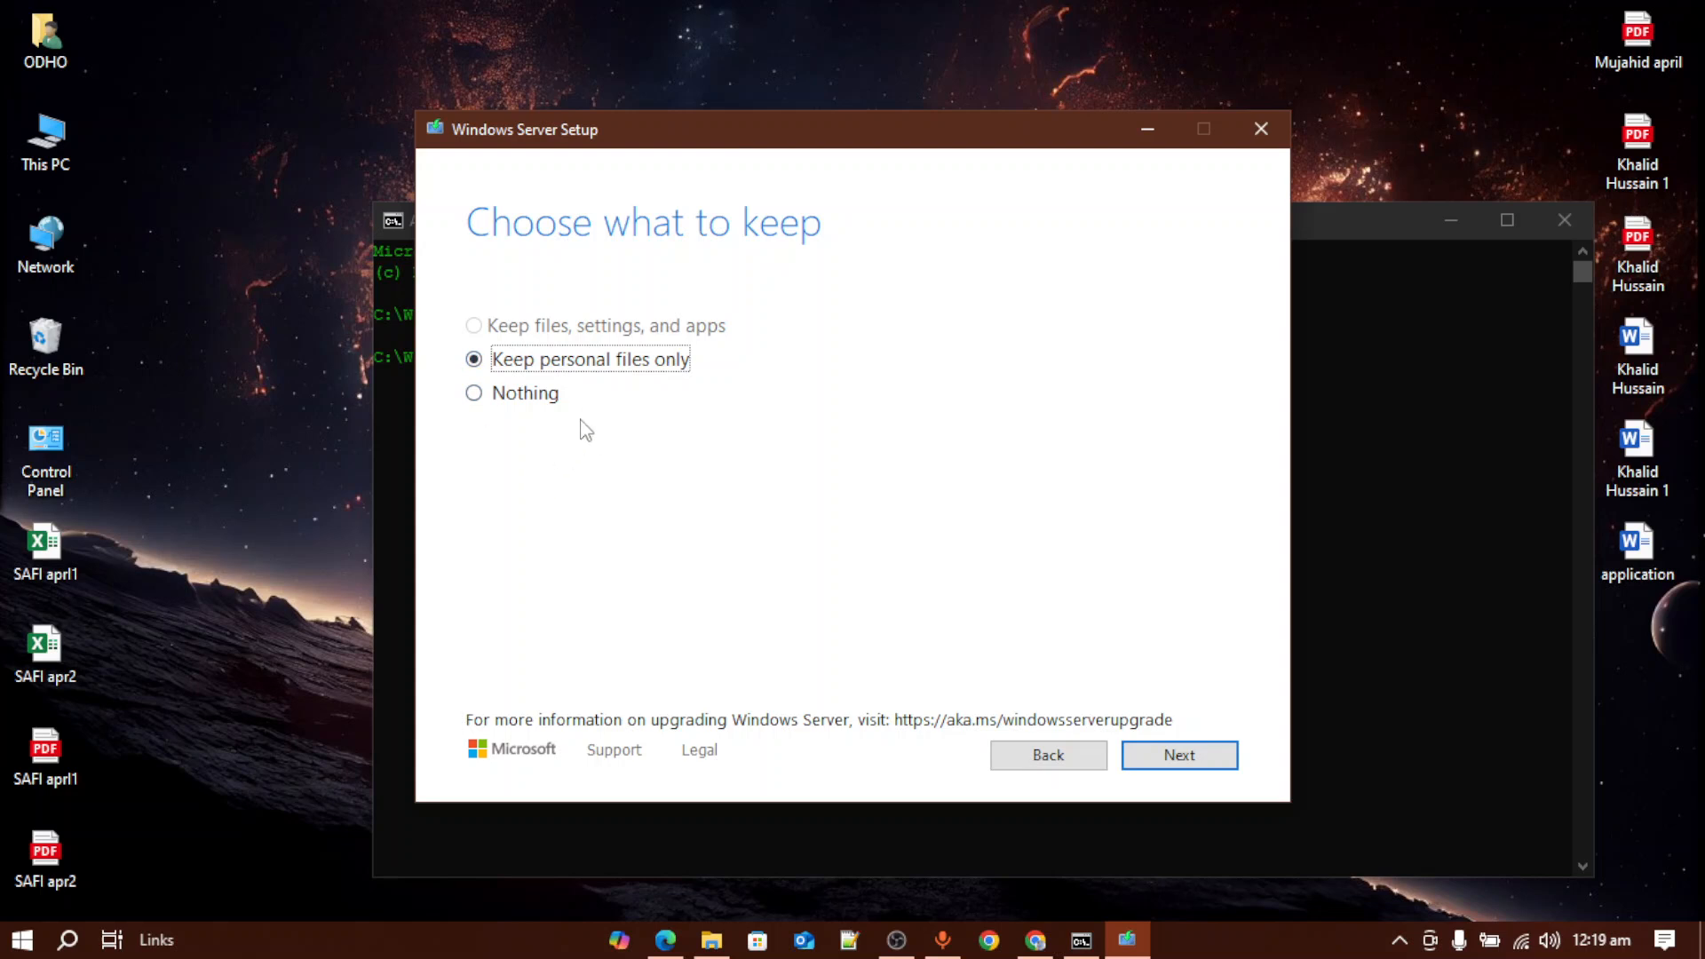
mouse_move(513, 332)
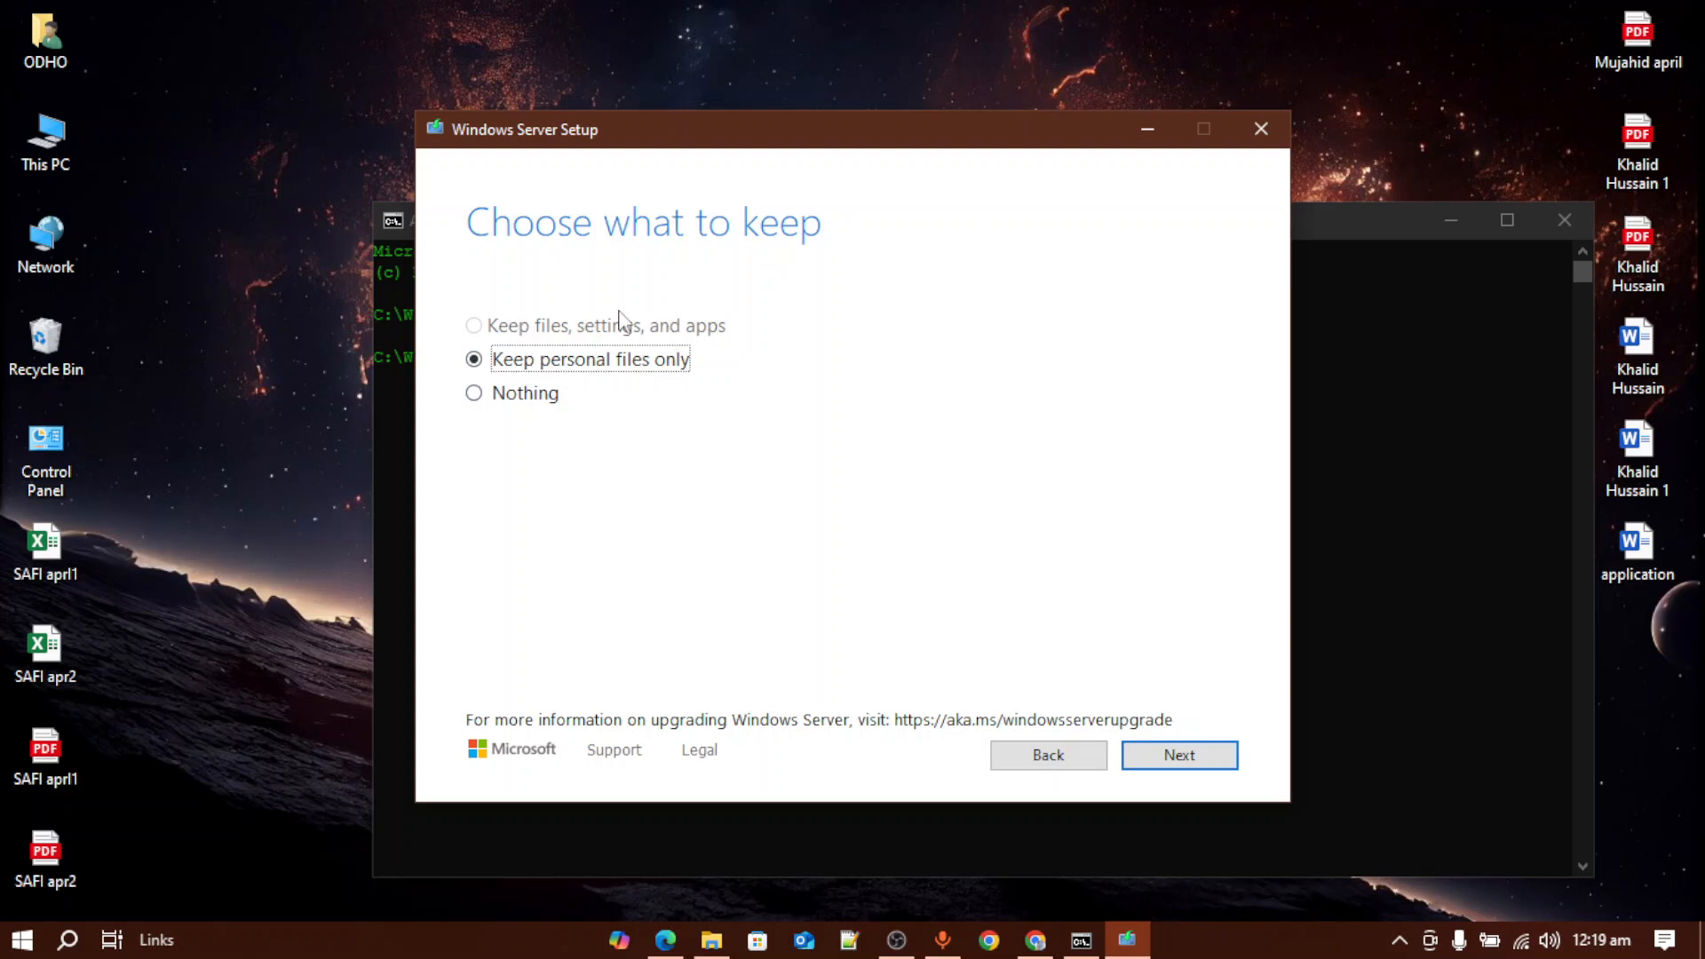
mouse_move(935, 197)
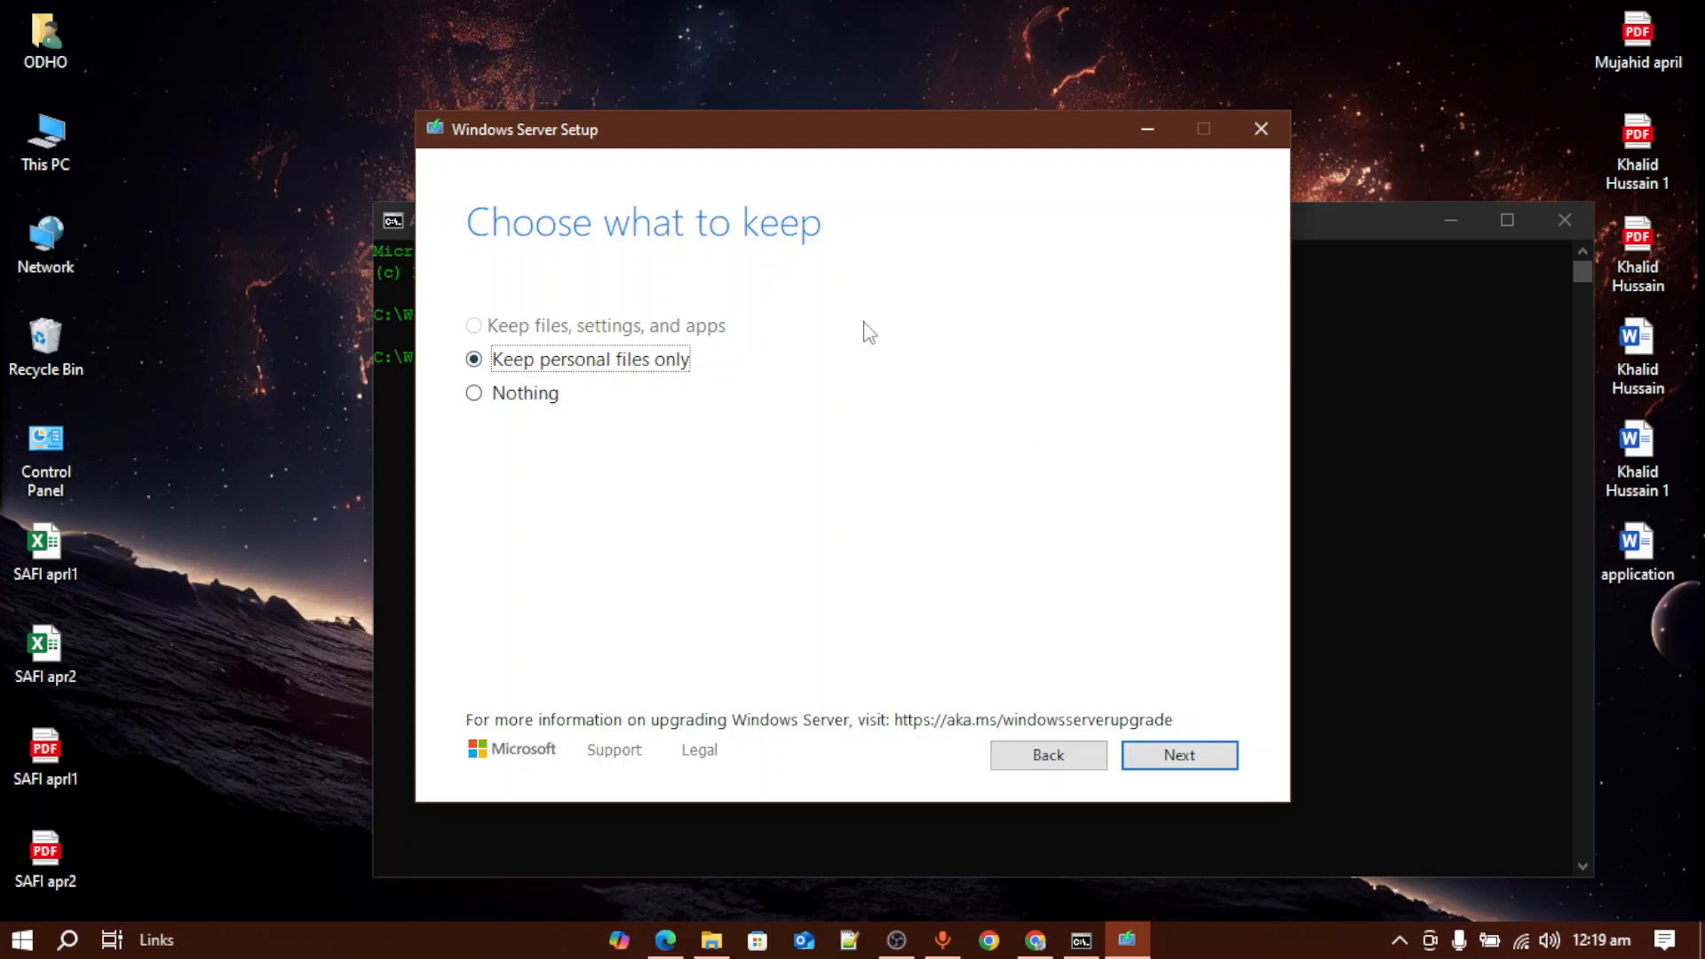
mouse_move(1261, 128)
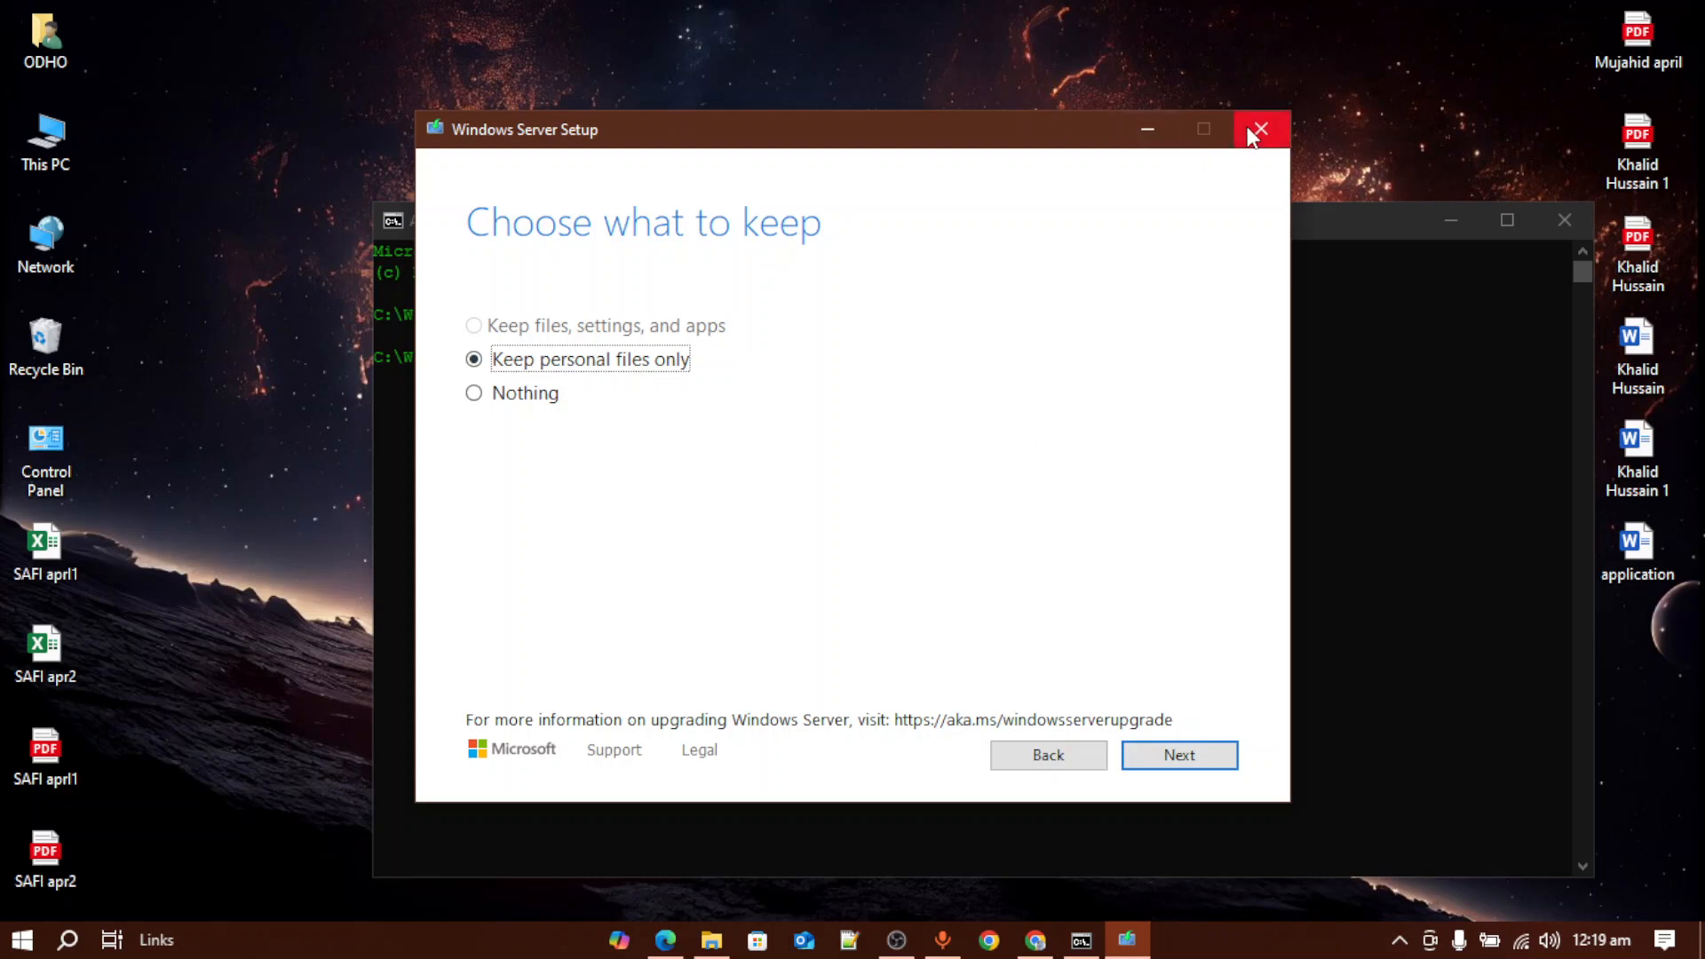
Close Setup from Choose what to keep and confirm quitting in the dialog.
click(1261, 128)
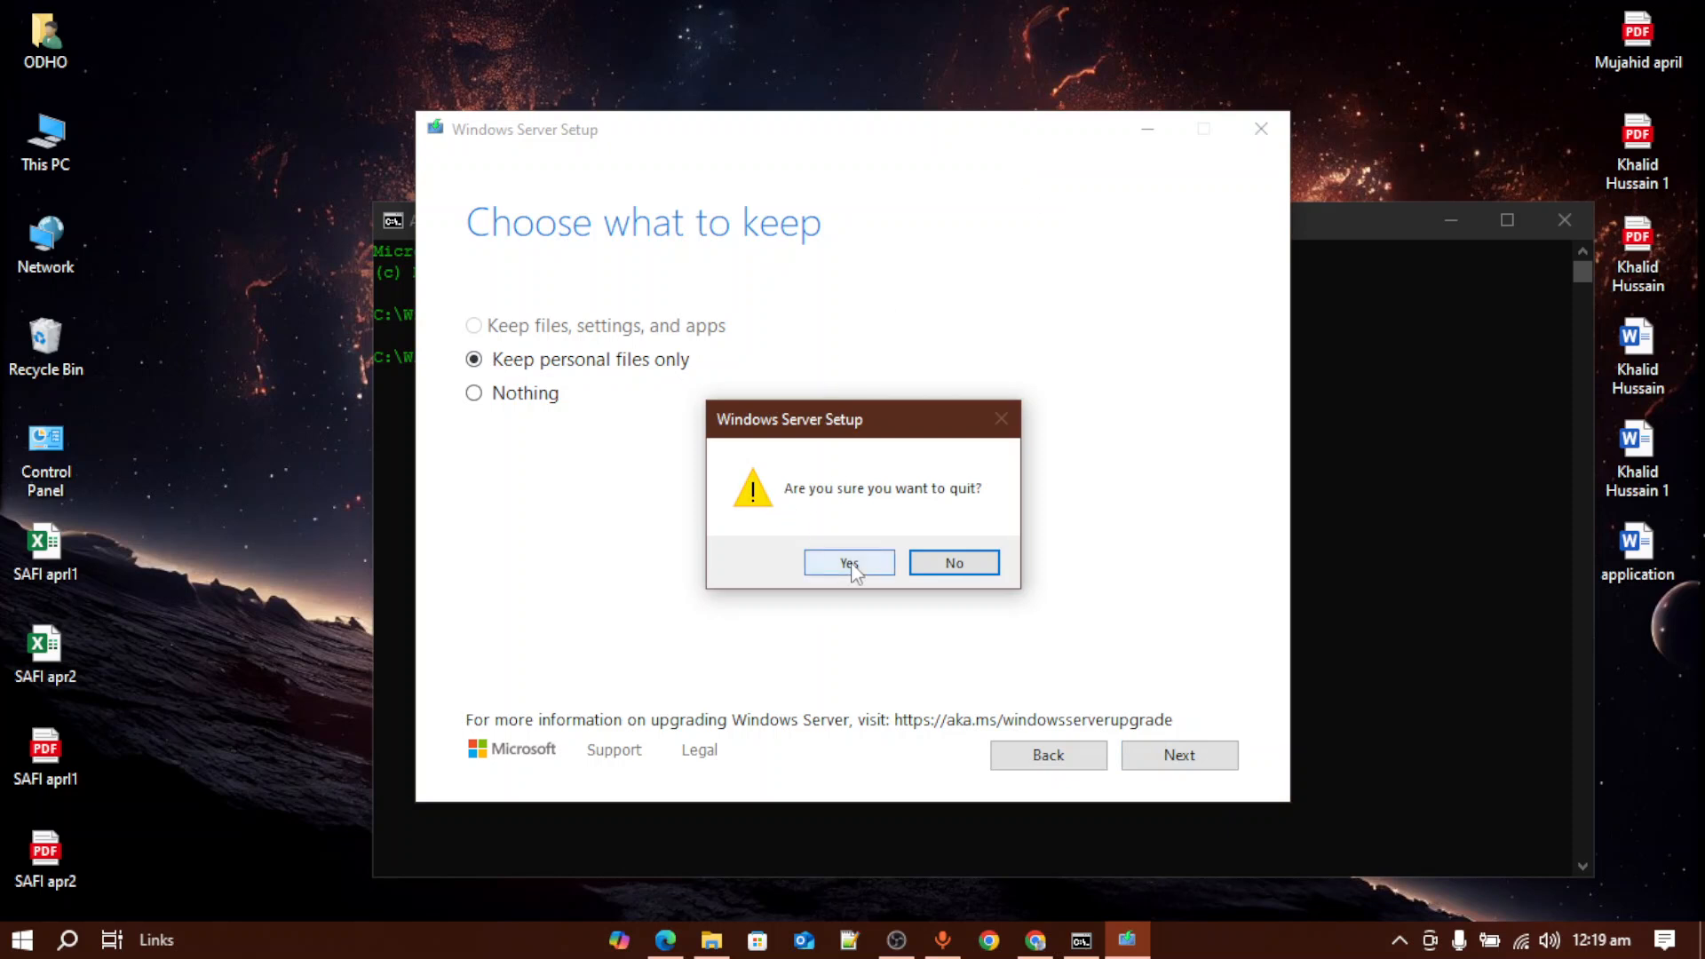
click(952, 563)
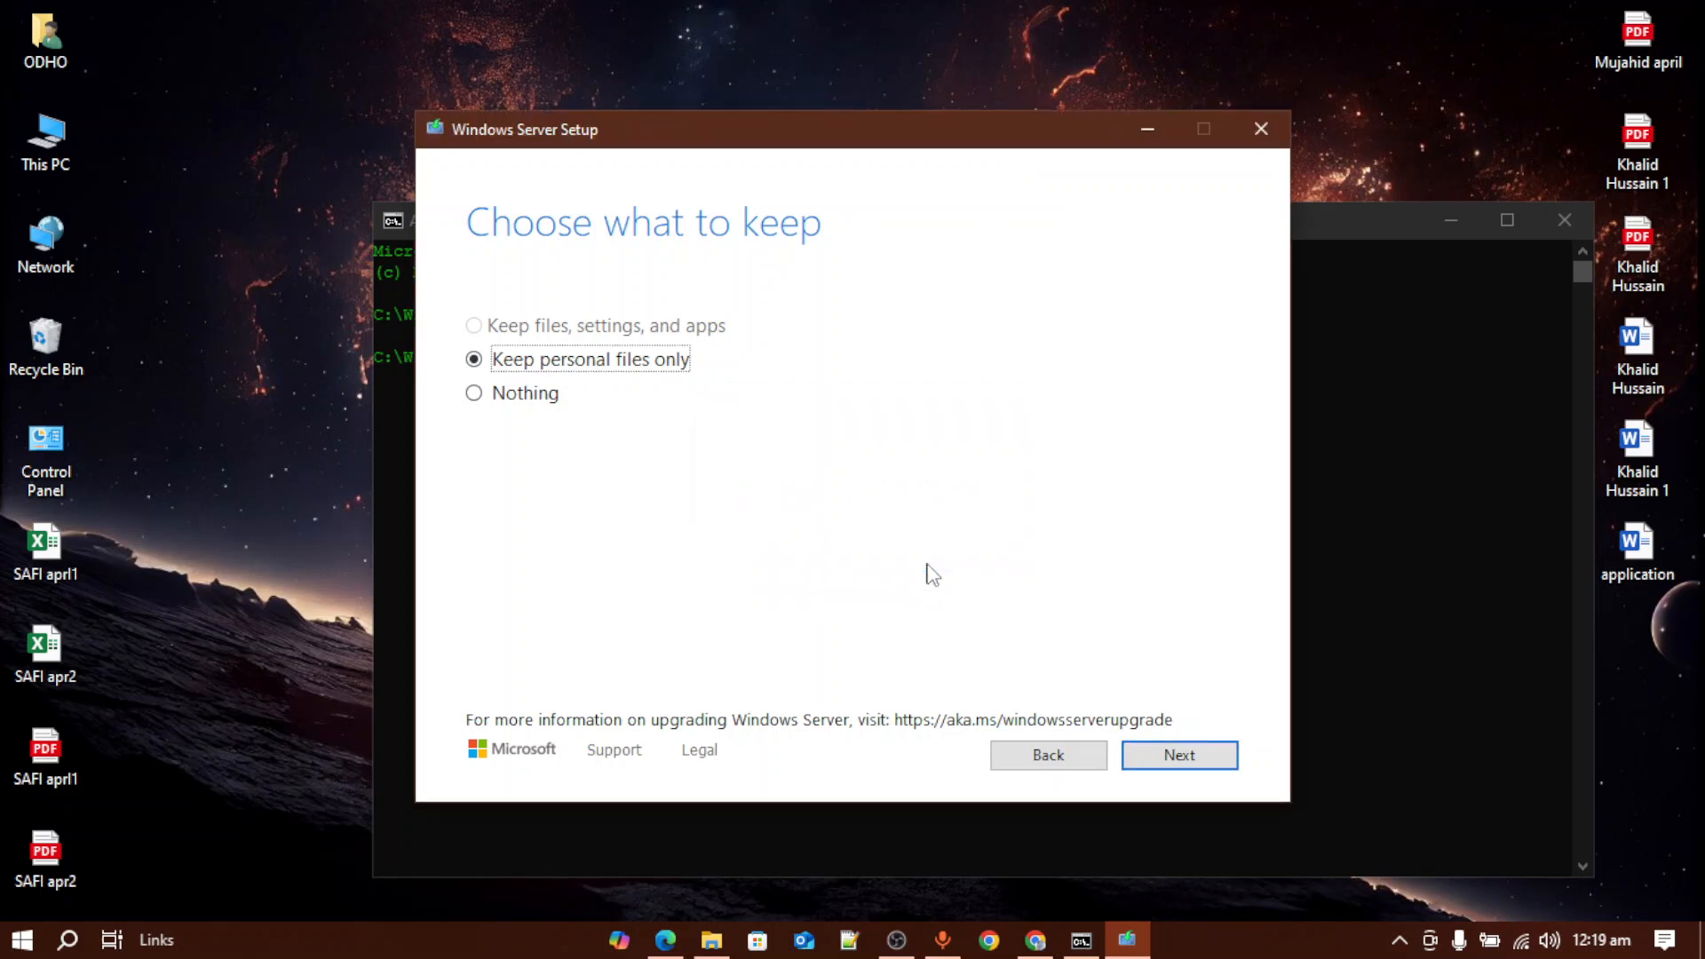